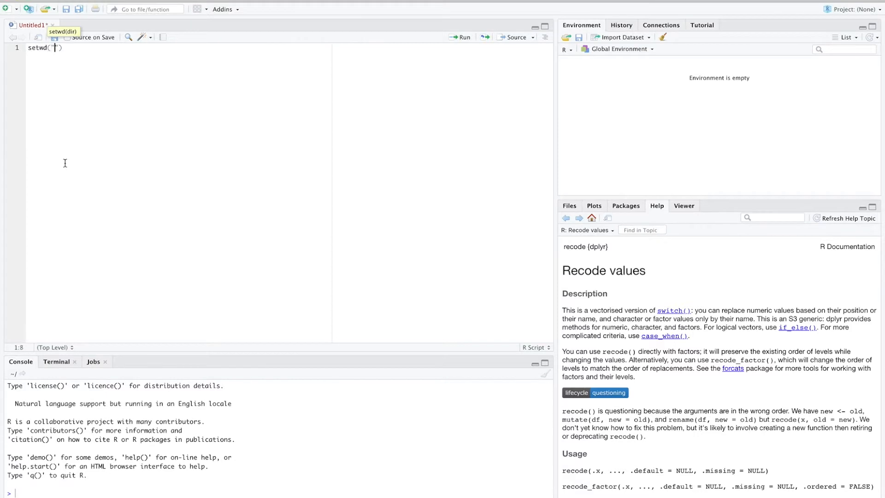
Set the working directory to the '/Users/cong/.../Data/sample data' folder.
type("/Users/cong/Desktop/Real-world")
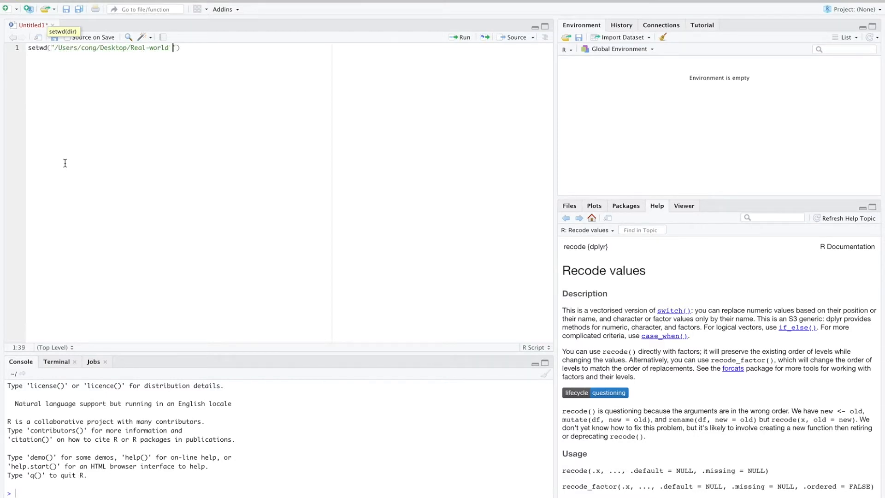
type("Data/sample data")
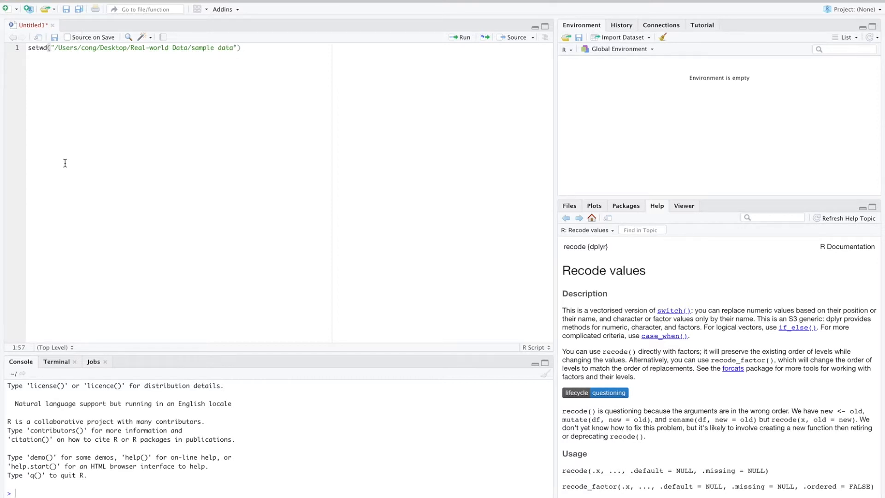
key("Return")
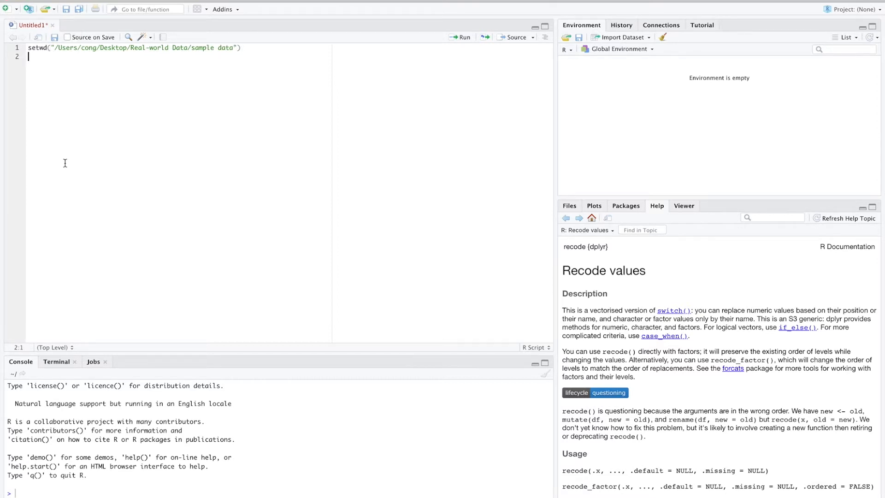
Load mydata.needed with readRDS and run both lines.
type("mydata.")
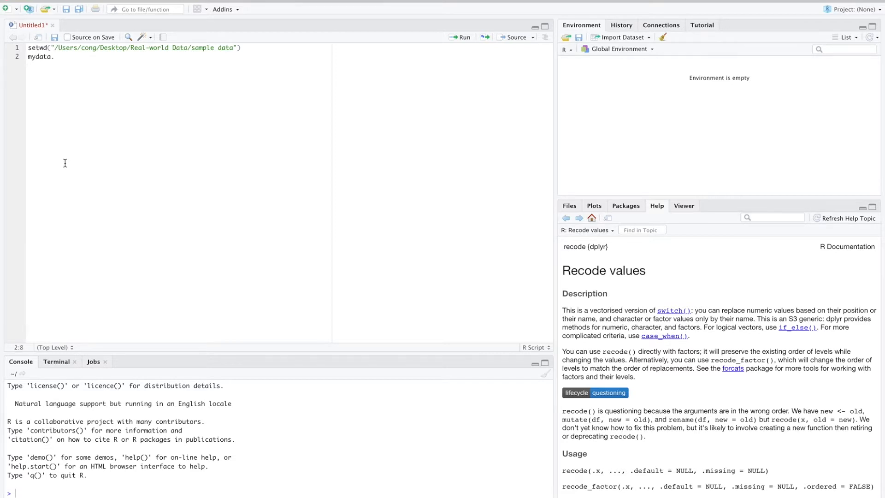
type("needed")
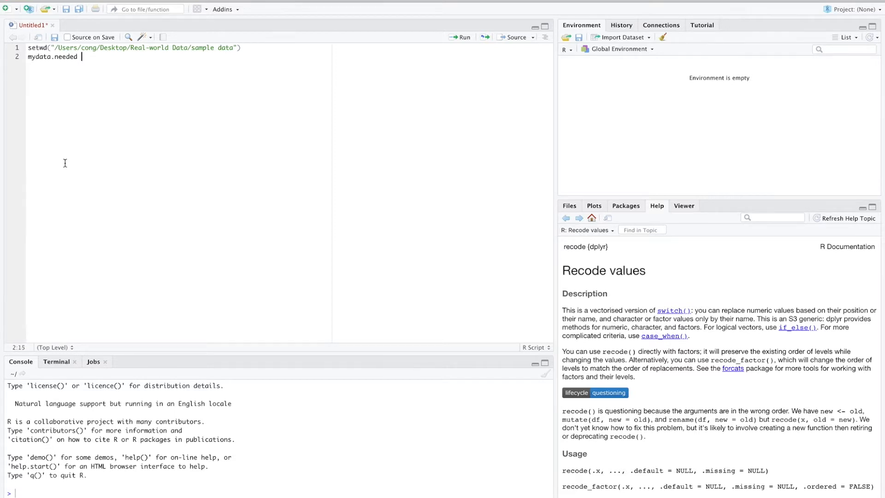
type("<- readR")
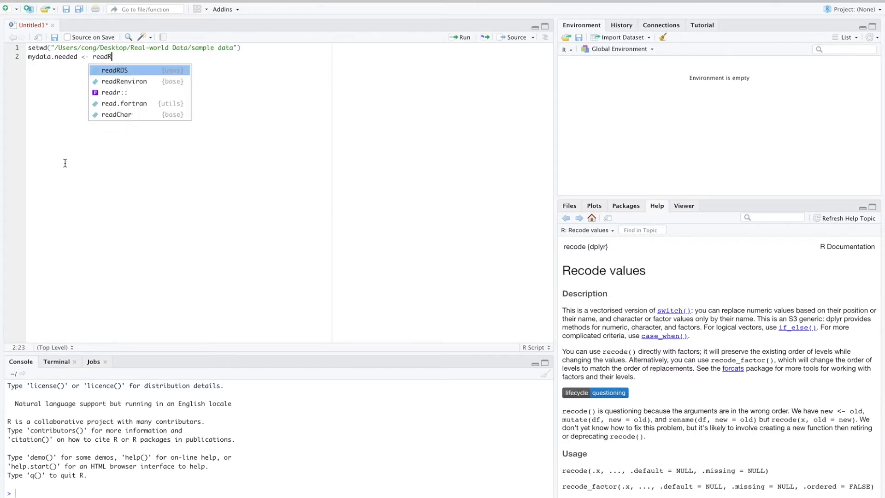
left_click(115, 69)
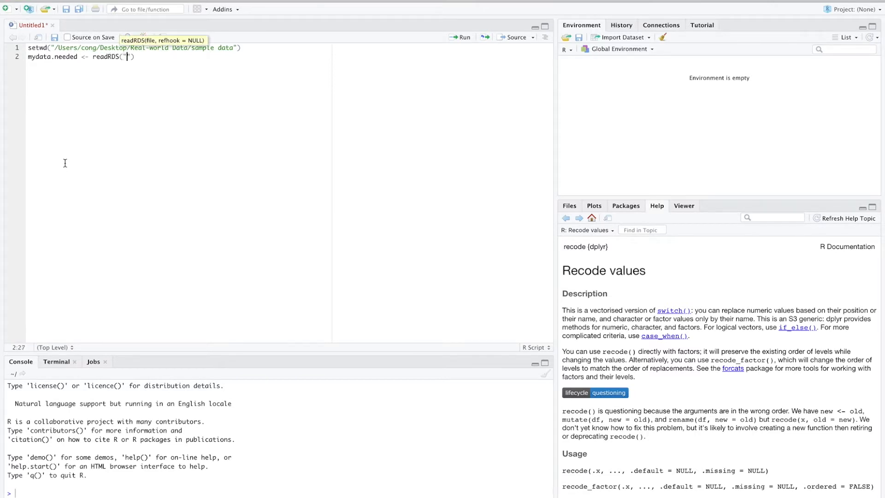
type("mydata.")
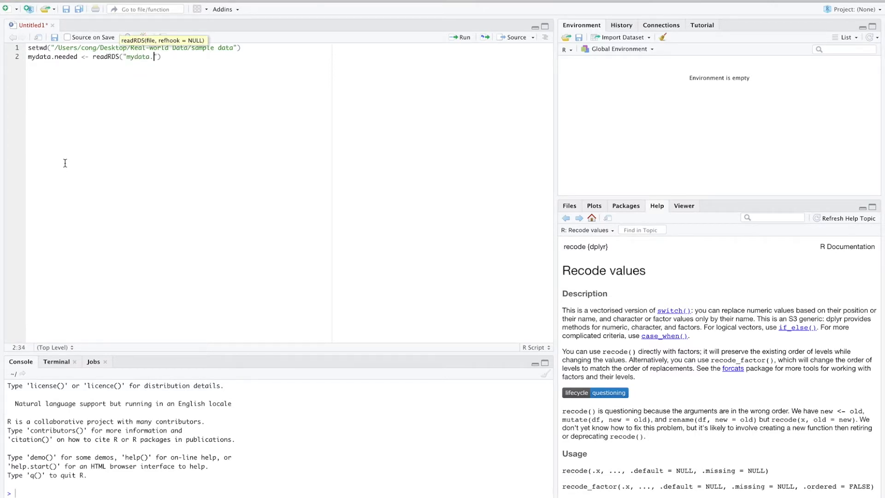
type("needed")
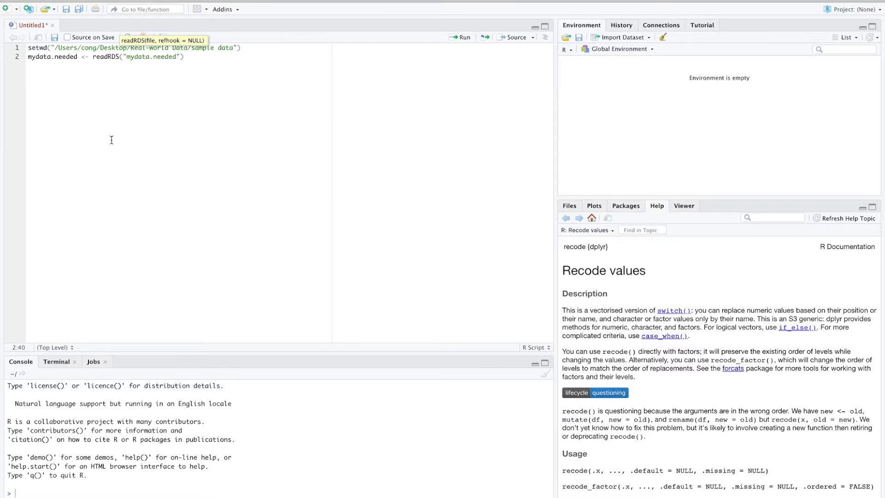
left_click(461, 37)
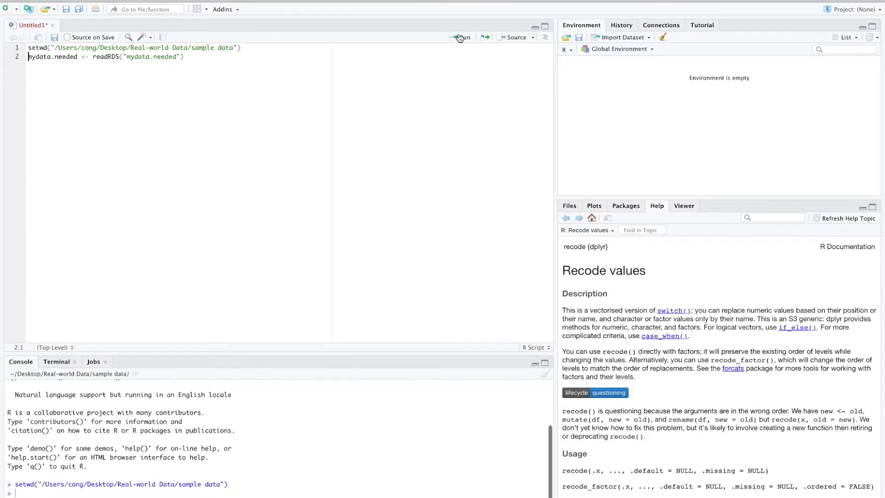
left_click(462, 36)
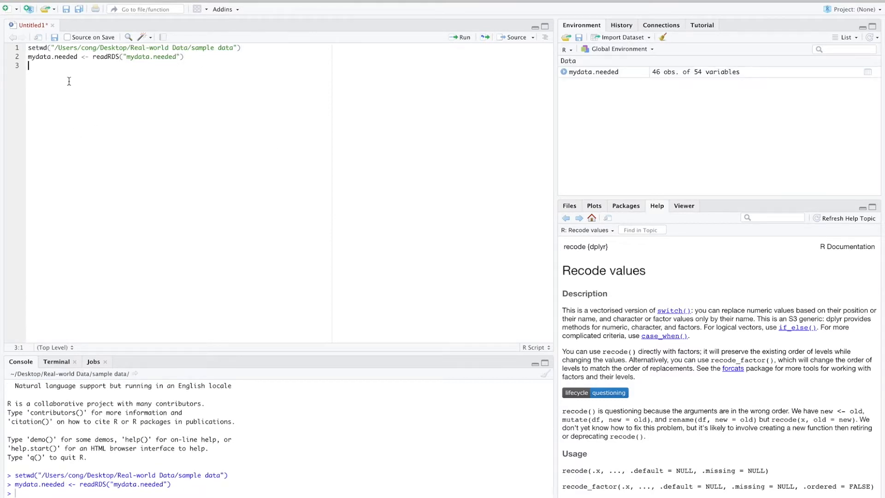
Run dim(mydata.needed), showing 46 by 54, and View(mydata.needed).
type("dim(mydata.needed")
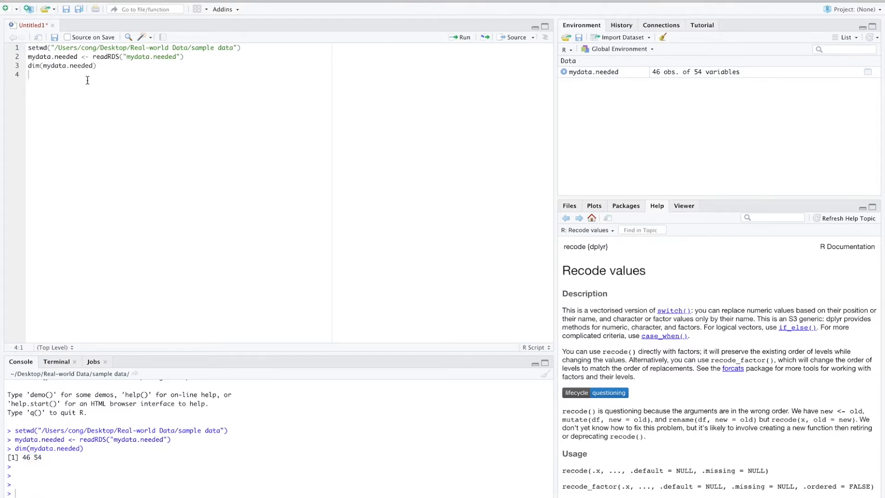
type("Vie")
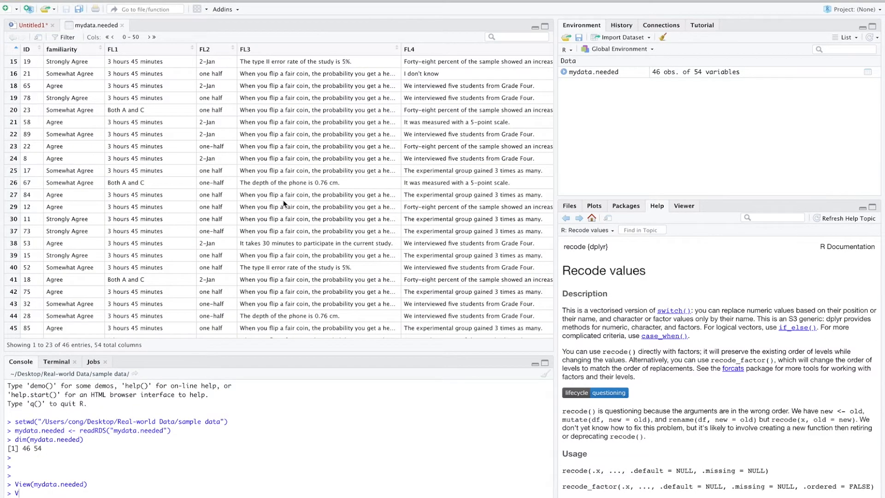
Browse mydata.needed's columns, sort by the interesting column, and return to the script.
scroll("right", 3)
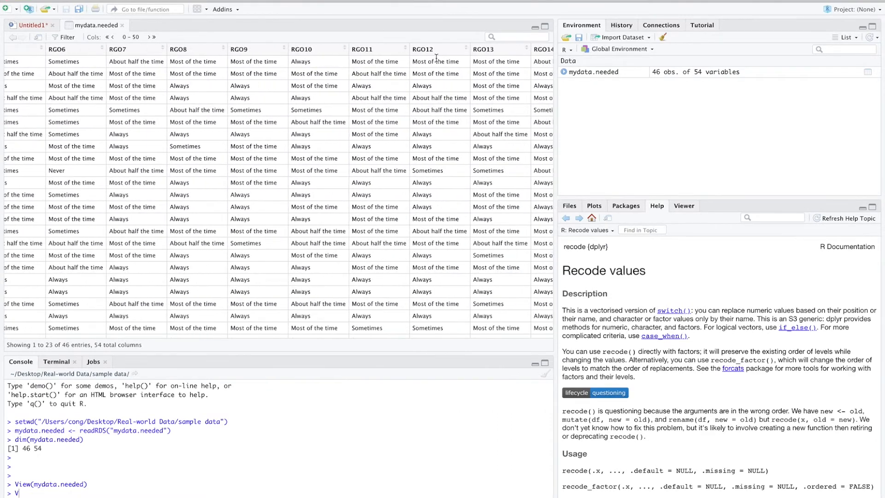
scroll("right", 3)
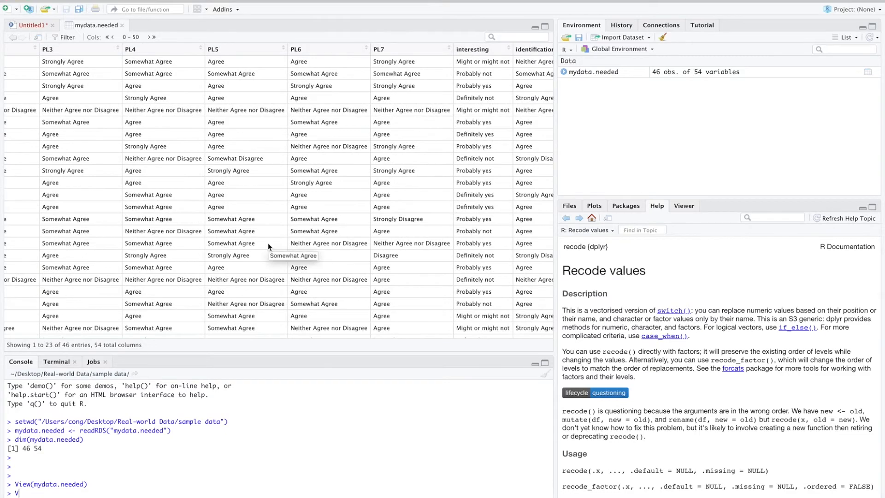
scroll("right", 3)
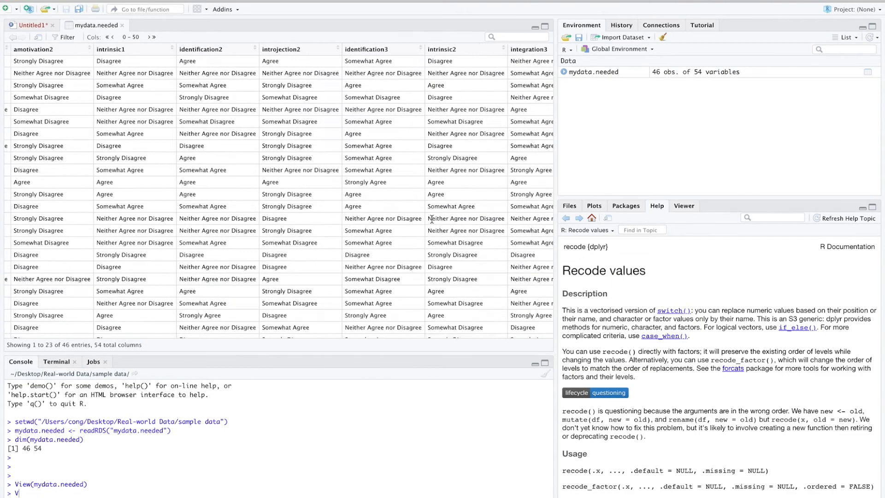
scroll("right", 3)
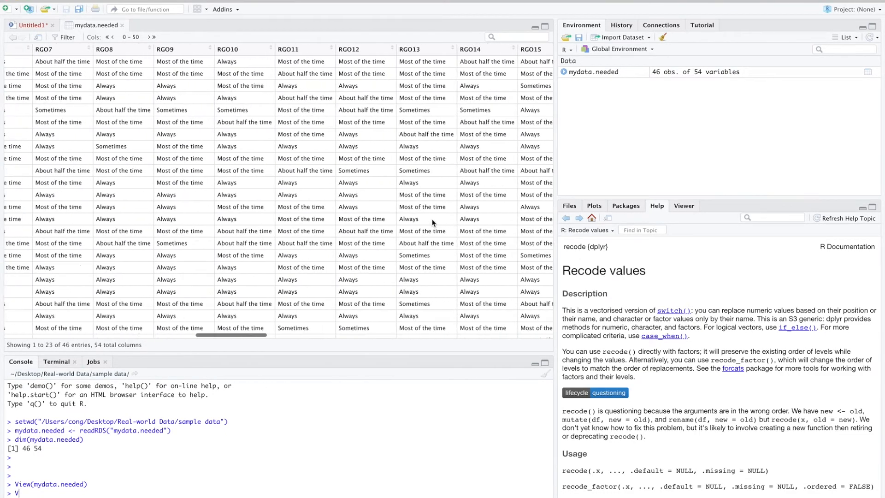
scroll("left", 3)
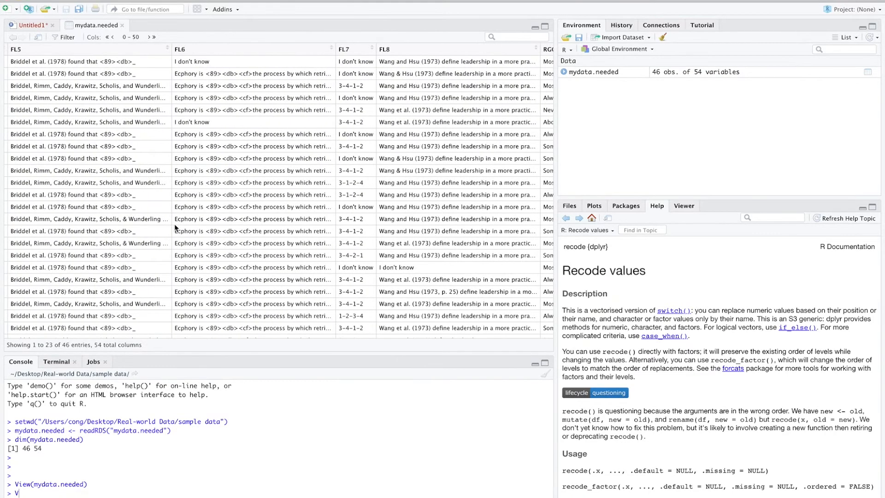
scroll("left", 3)
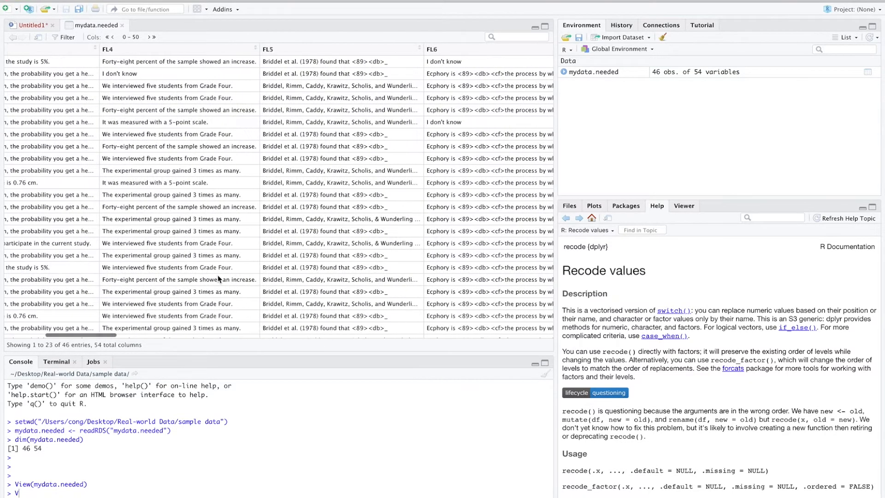
scroll("left", 3)
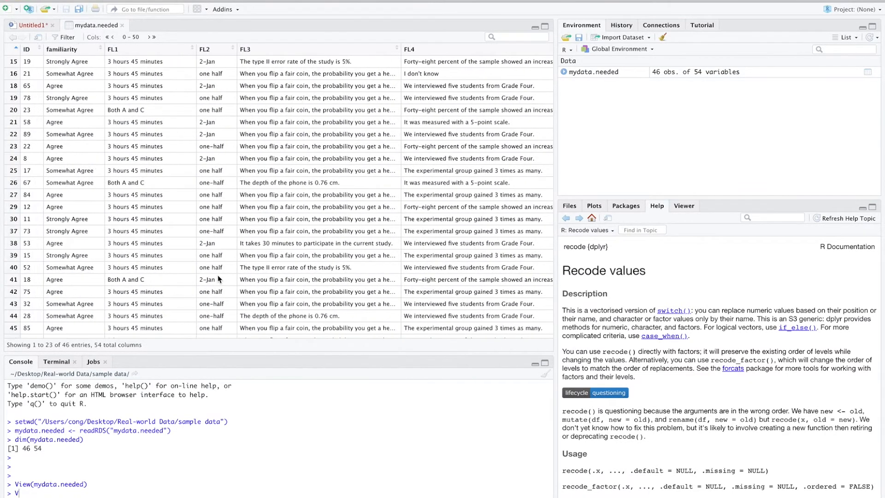
scroll("right", 3)
type("library(dplyr)")
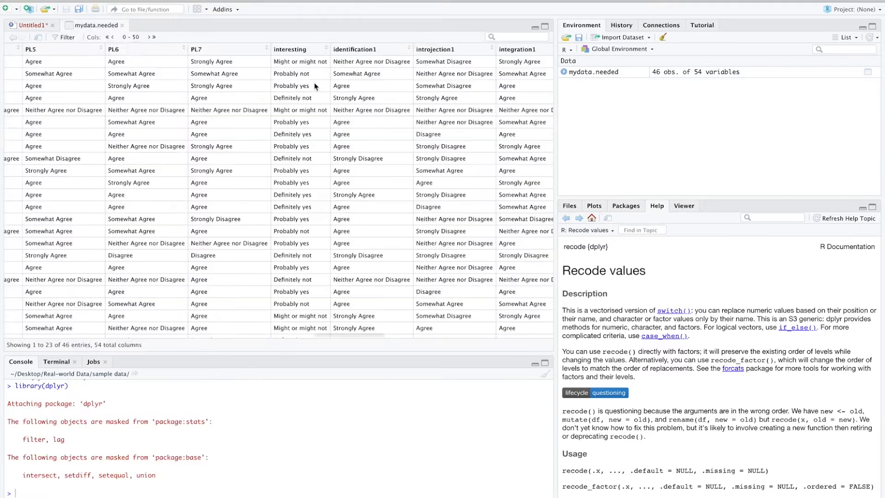
mouse_move(296, 51)
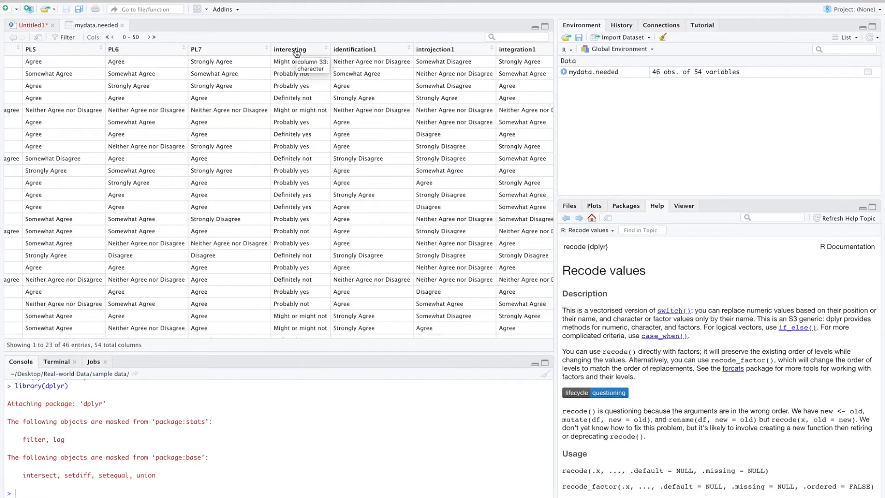
left_click(290, 49)
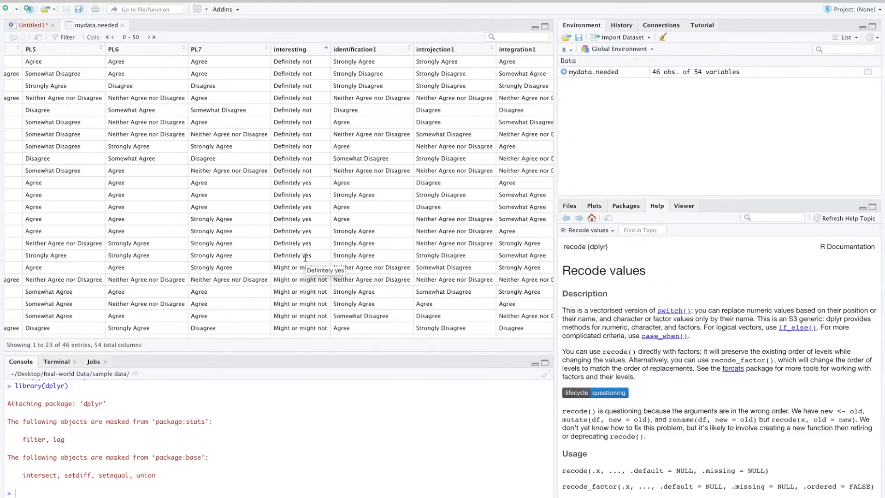
left_click(31, 25)
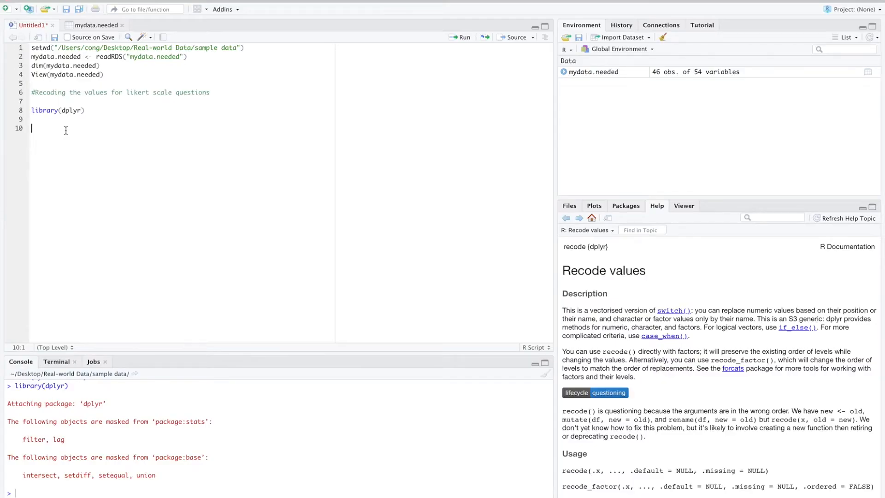
Start a line assigning mydata.recoded1 from mydata.needed.
type("my")
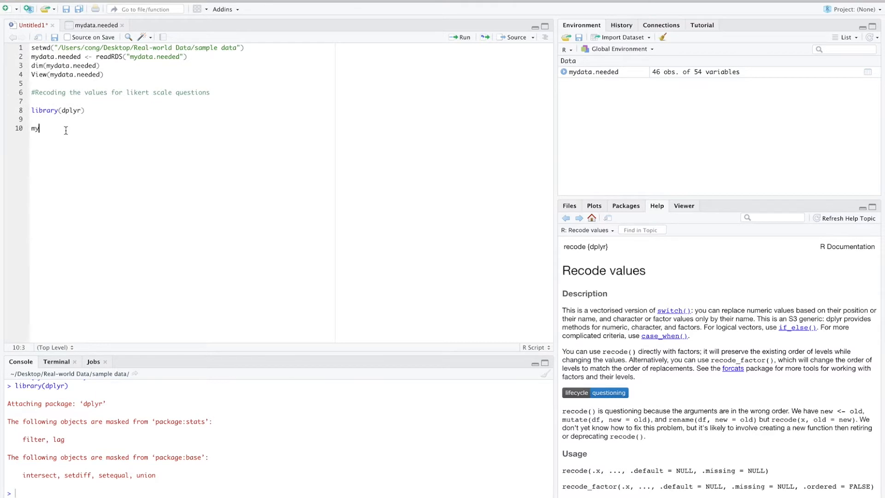
type("data.recoded")
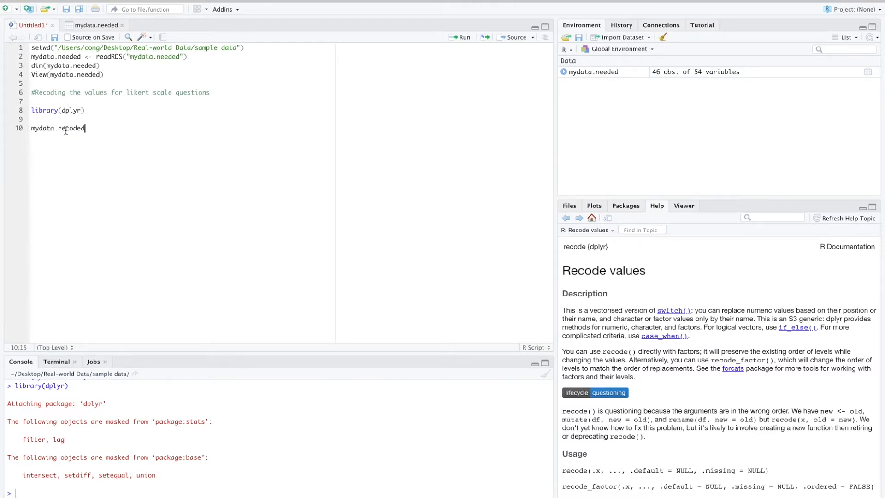
type("1 <-")
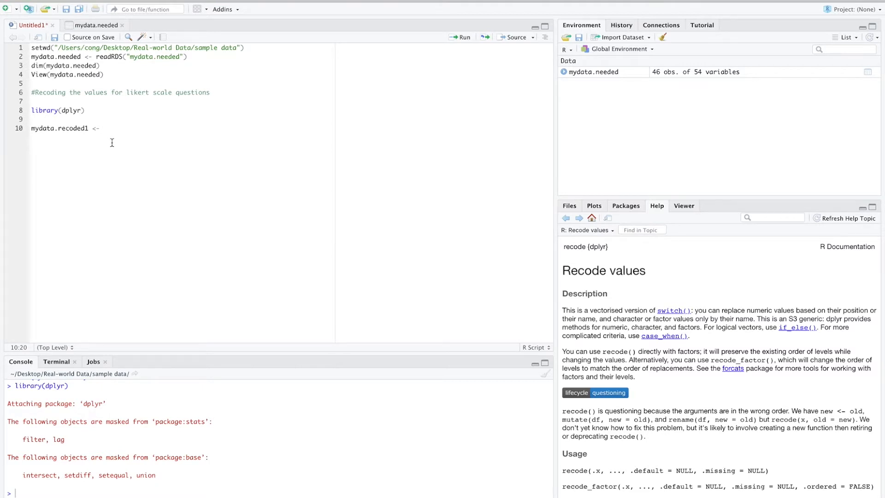
left_click(103, 128)
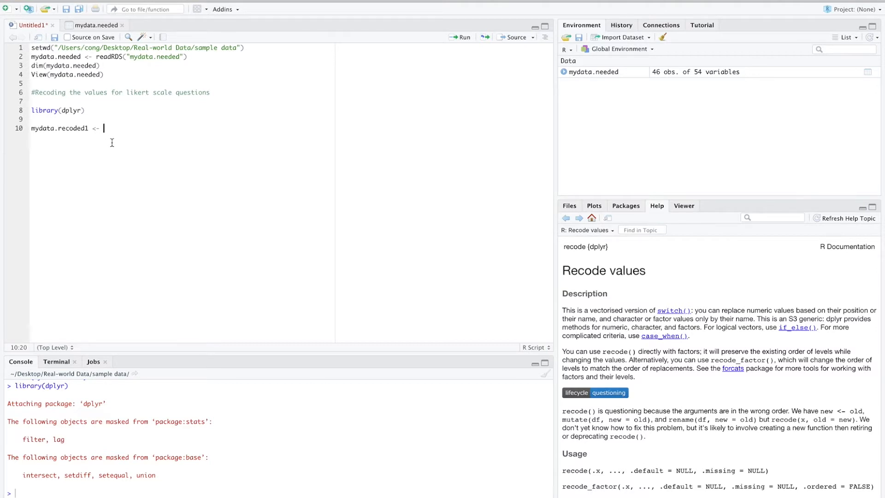
type("mydata.needed")
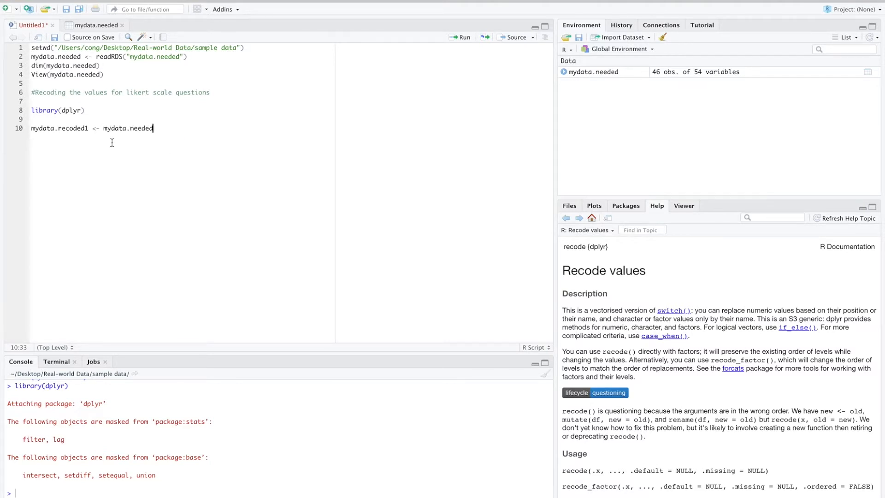
Pipe mydata.needed into mutate() and look up the mutate help page.
type("%>%")
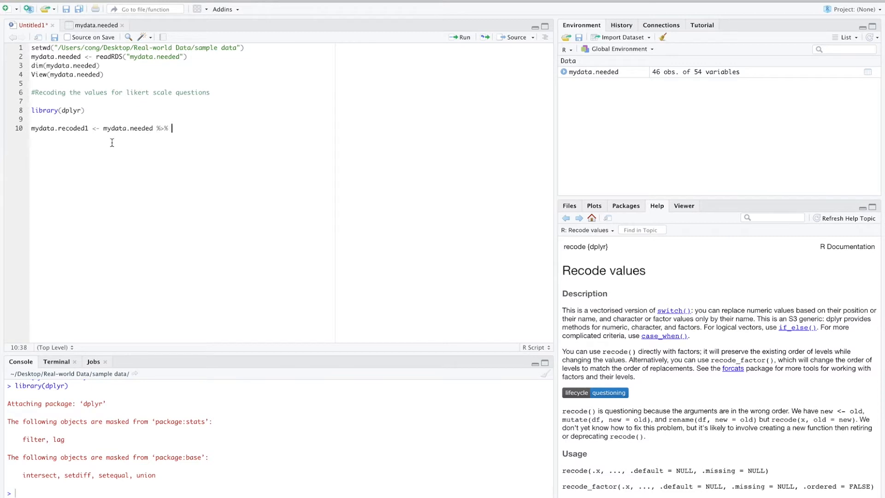
type("m")
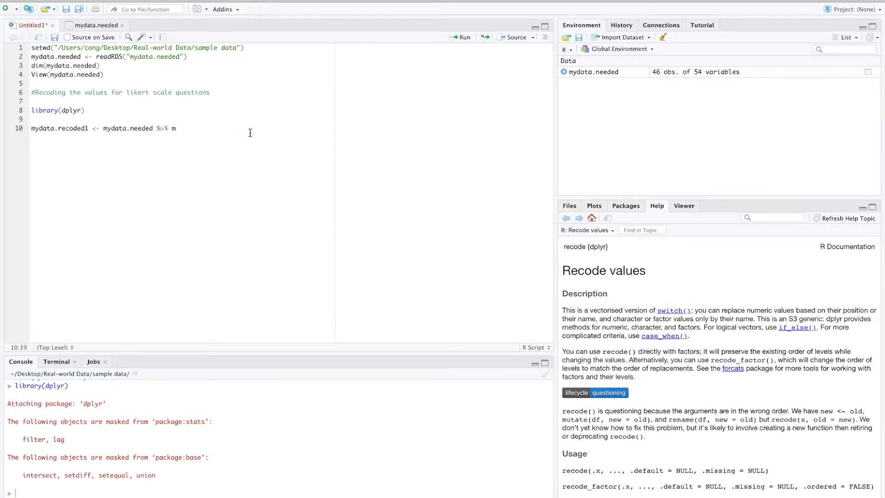
type("utate(")
type("?")
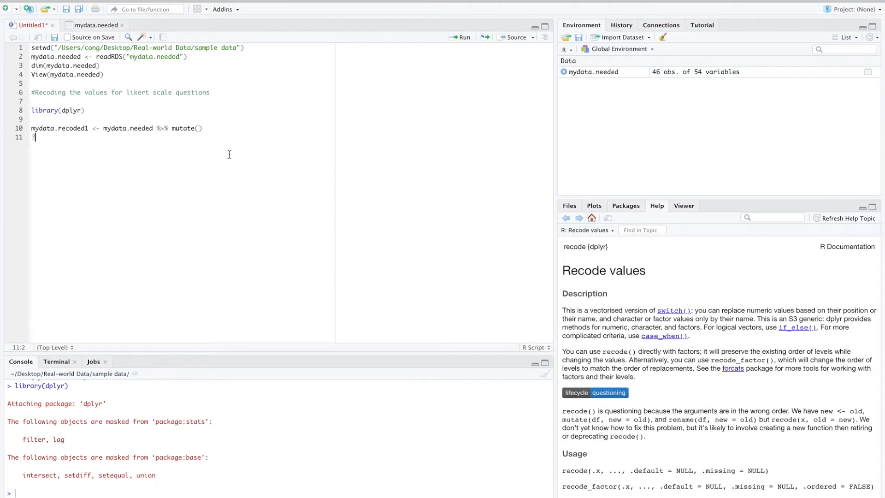
type("mutate(")
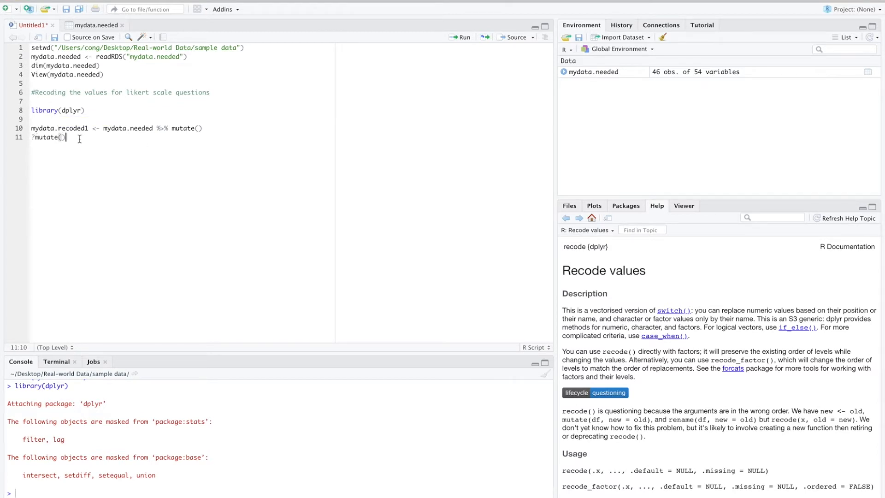
key("Return")
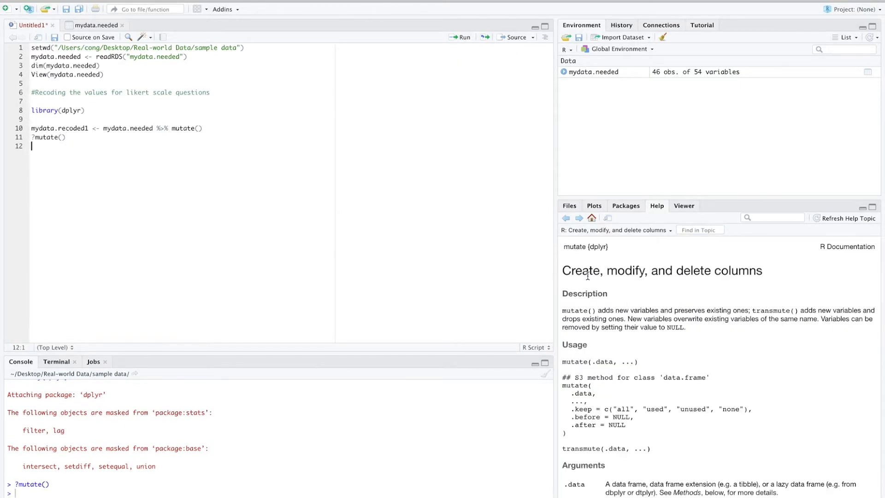
Add interesting=recode() inside mutate, fix the 'recoded' typo, and show recode help.
left_click(199, 128)
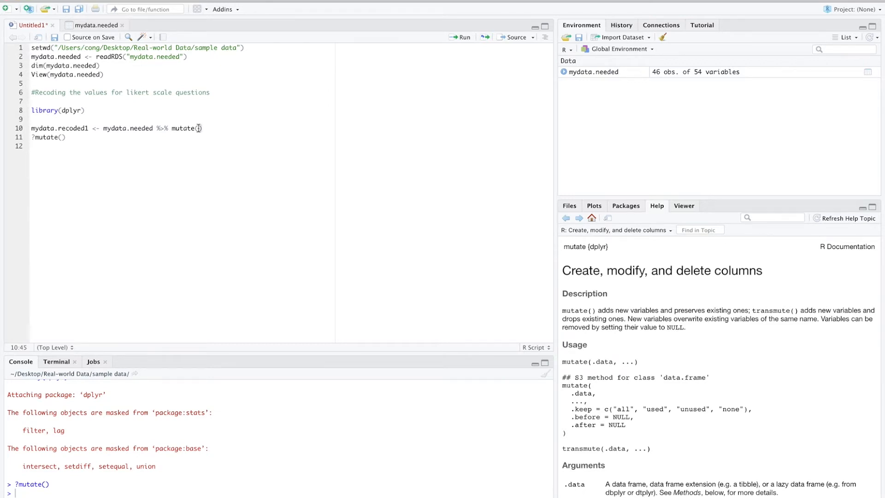
type("interesting=")
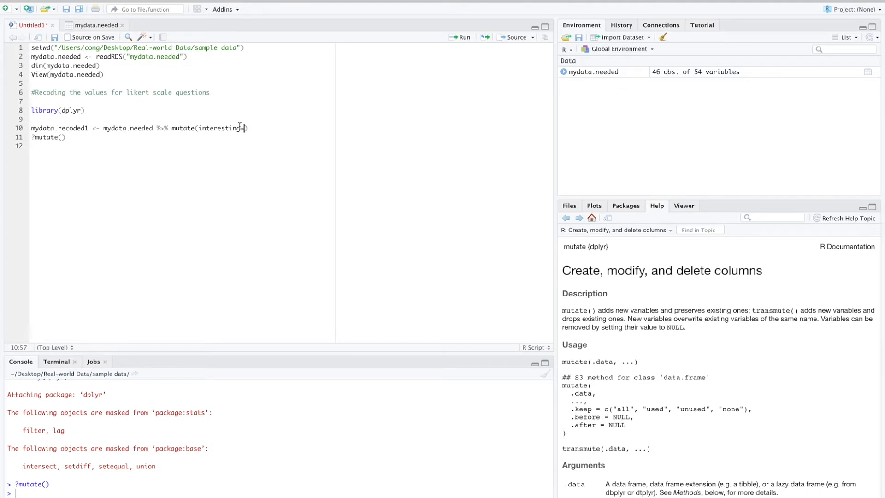
type("recoded")
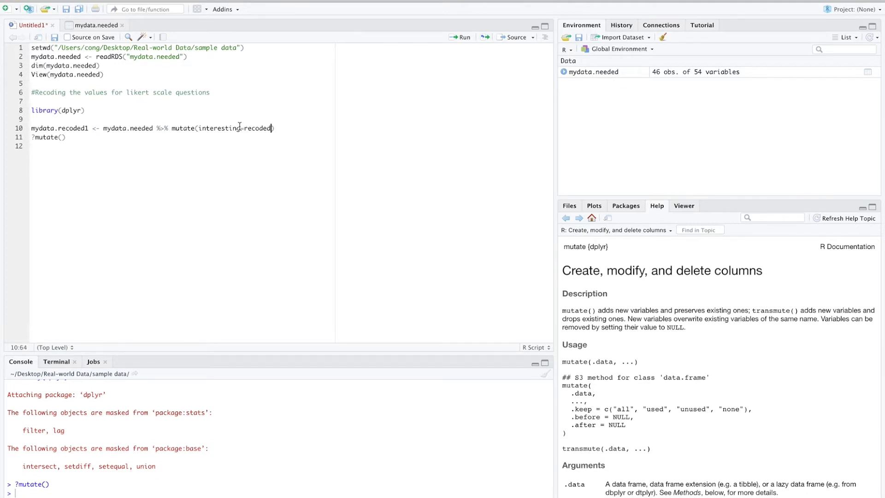
type("(")
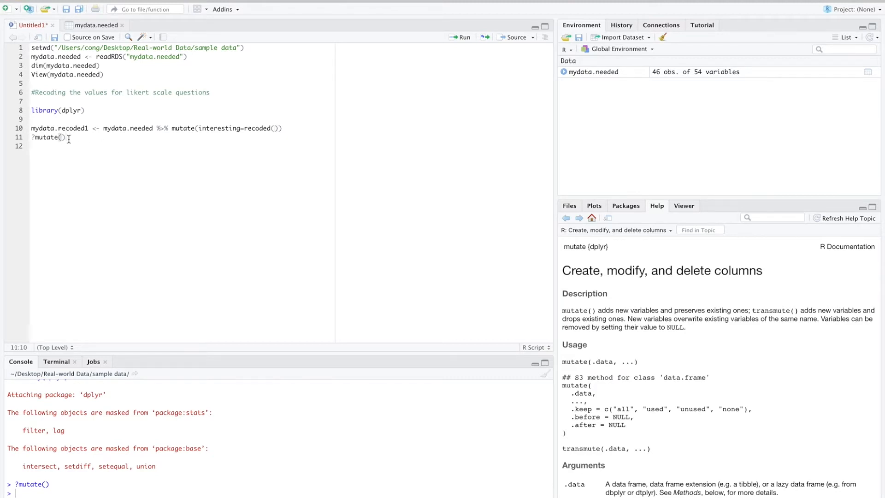
left_click(272, 128)
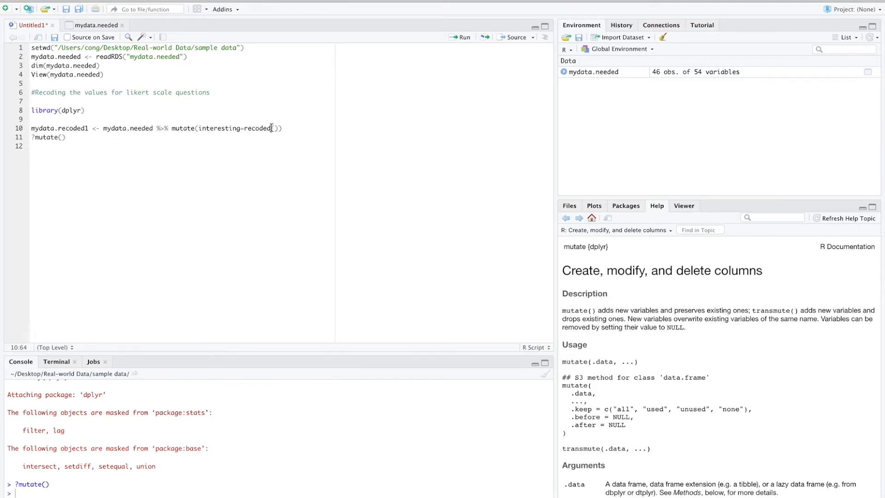
key("Backspace")
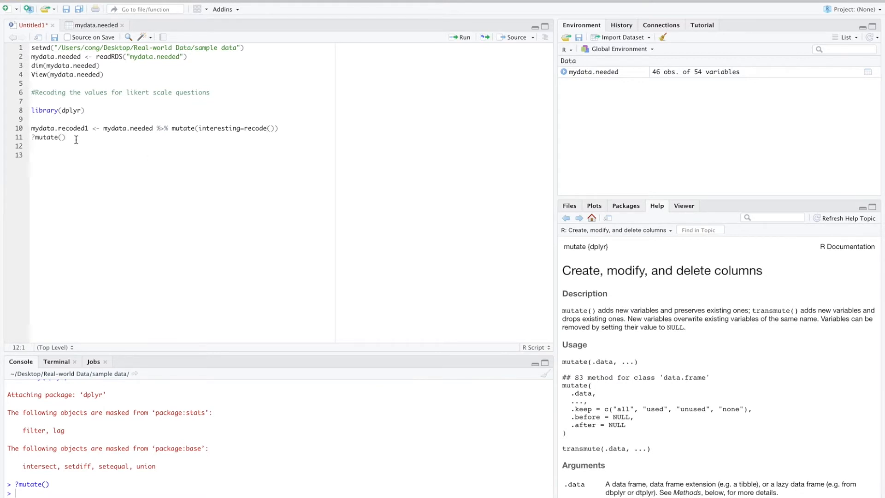
type("?")
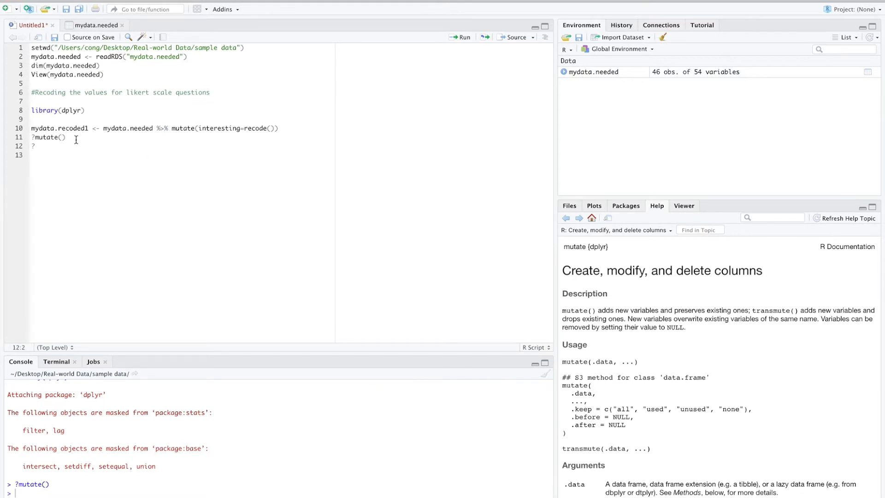
type("recode()")
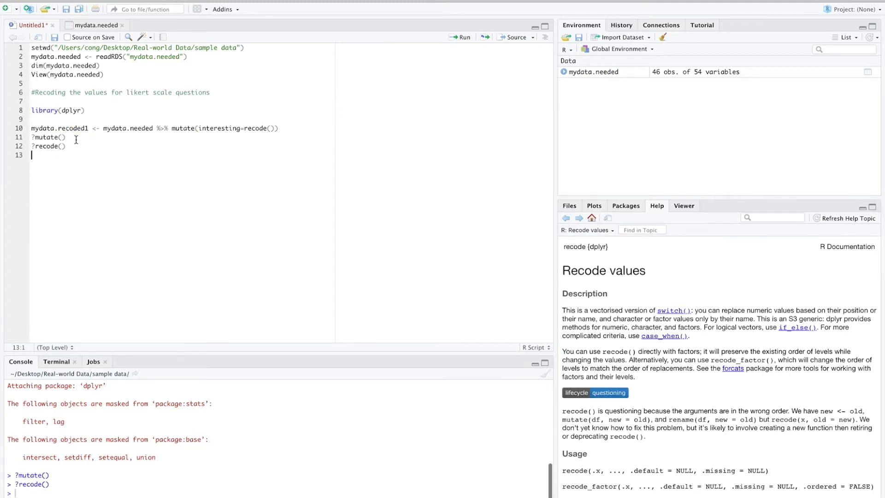
Pass interesting to recode() and name the new column interesting1.
scroll("down", 3)
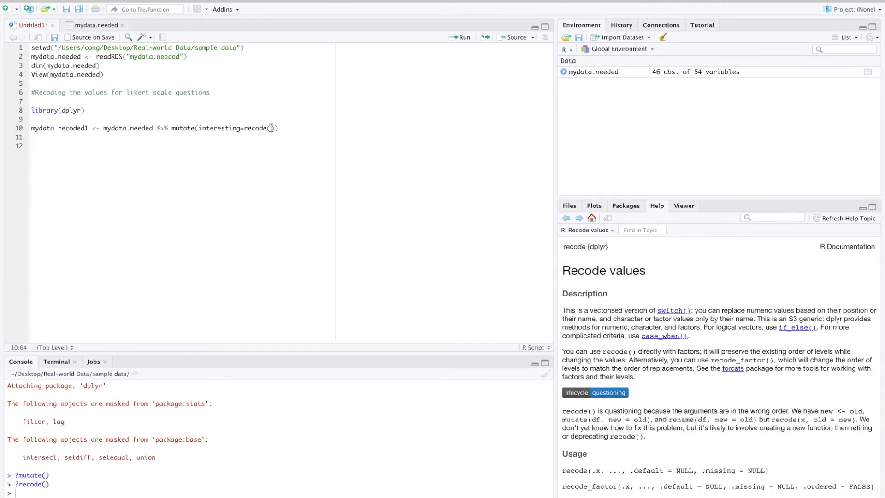
type("interesting,")
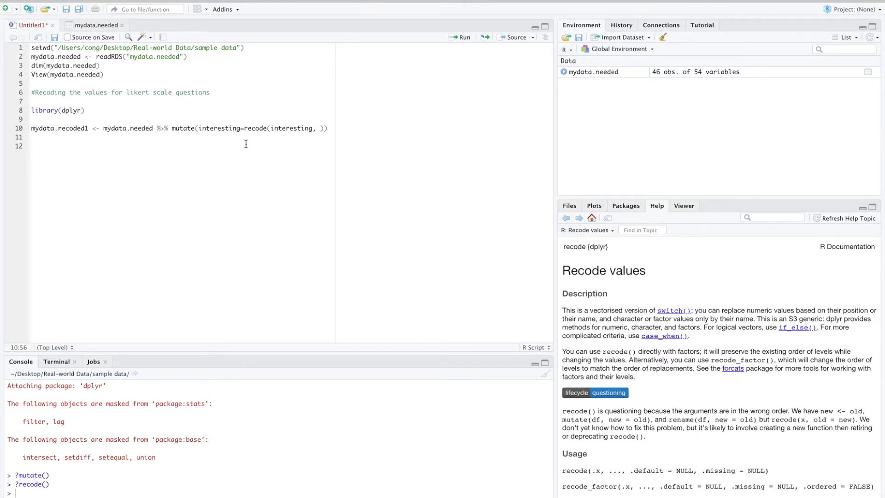
type("1")
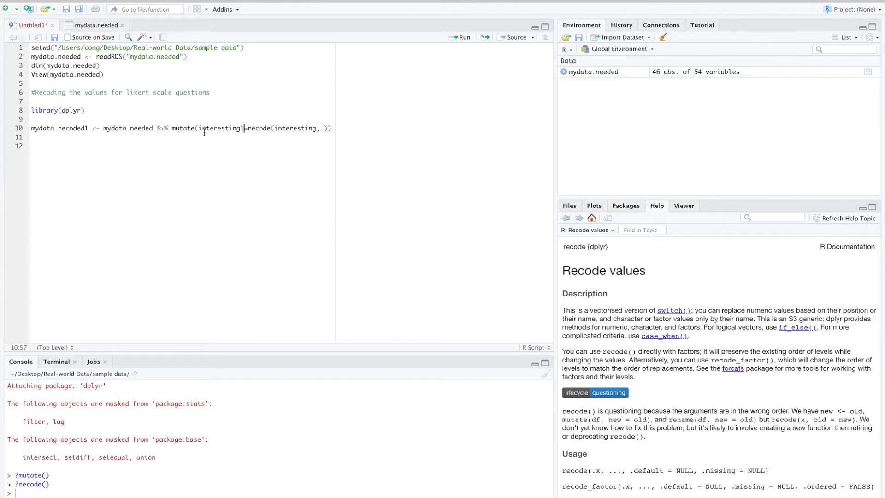
double_click(294, 128)
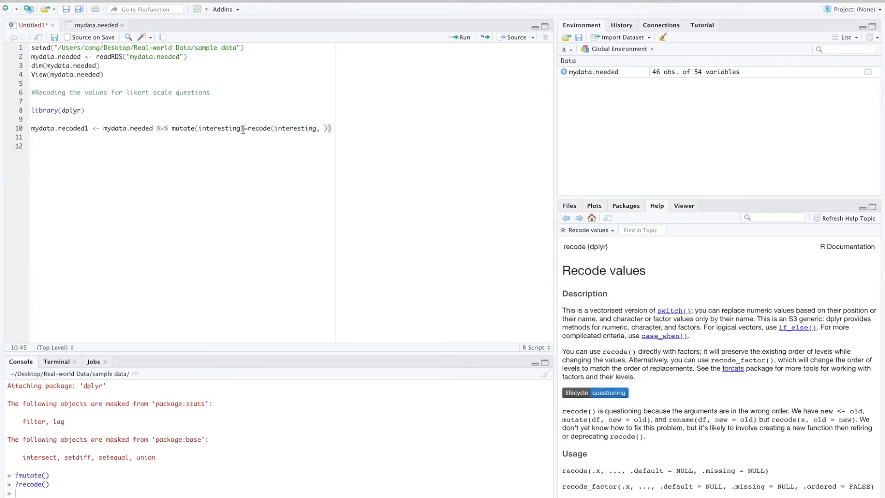
type("1")
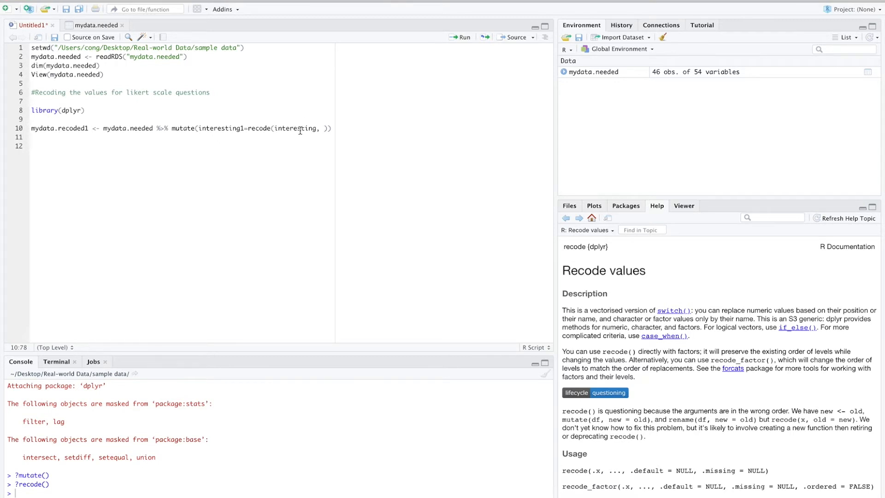
type("1")
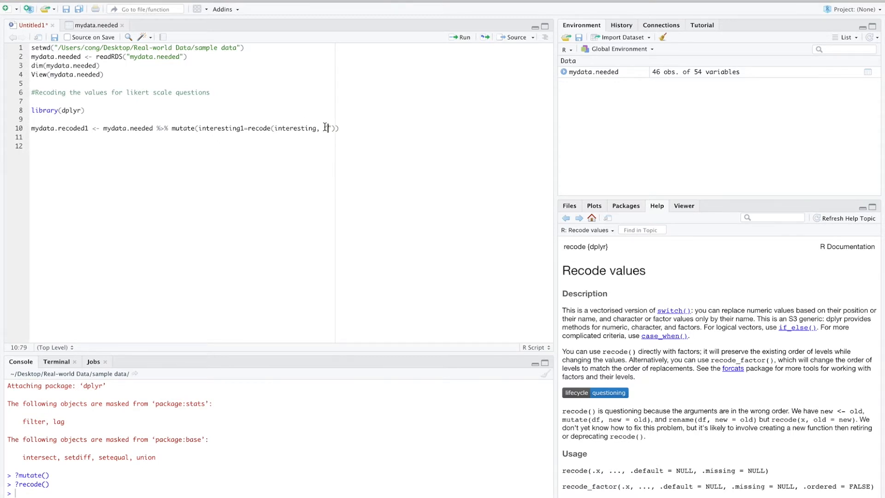
Map Definitely not, Probably not, Might or might not, Probably yes, Definitely yes to 1–5.
type("Definitely")
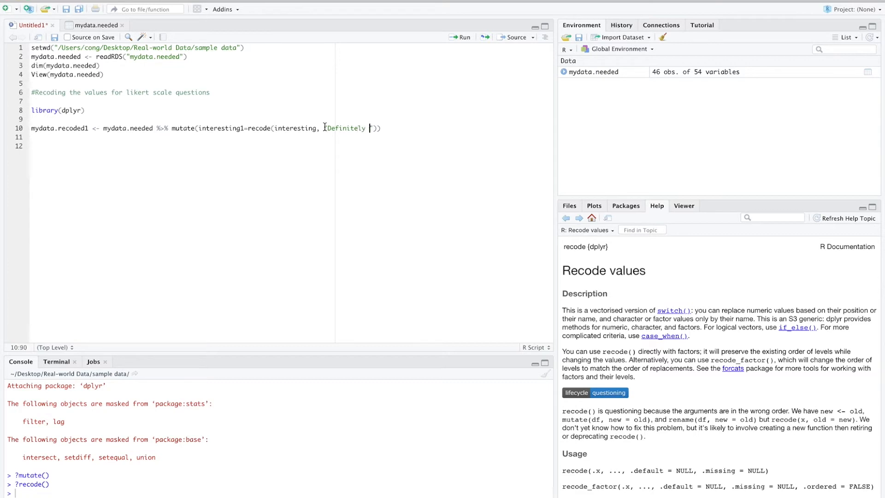
type("not\" = 1,")
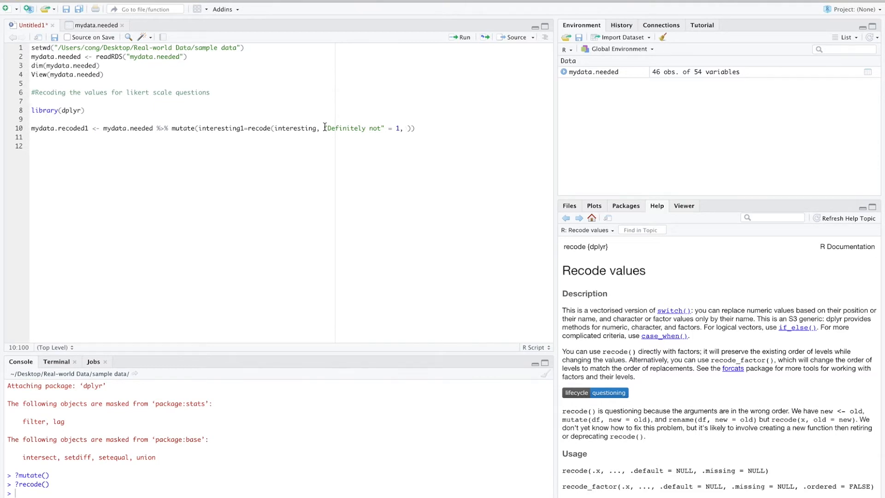
type("\"Probably not\"")
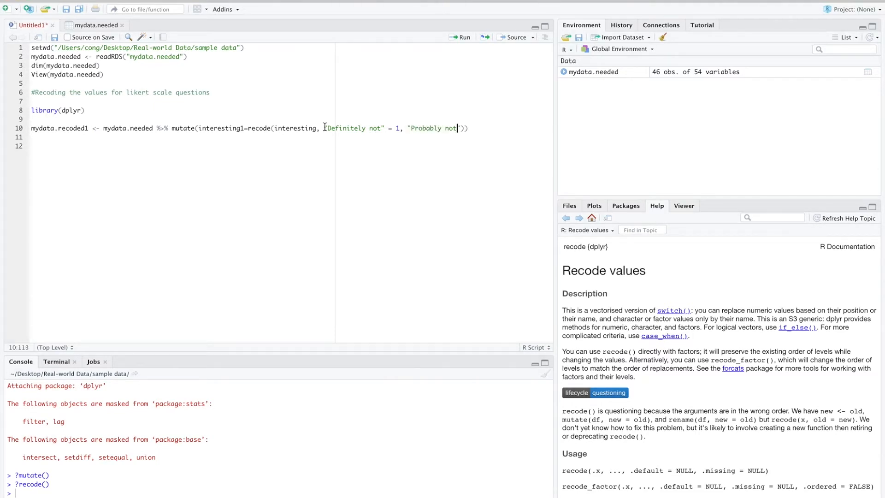
type("=2,")
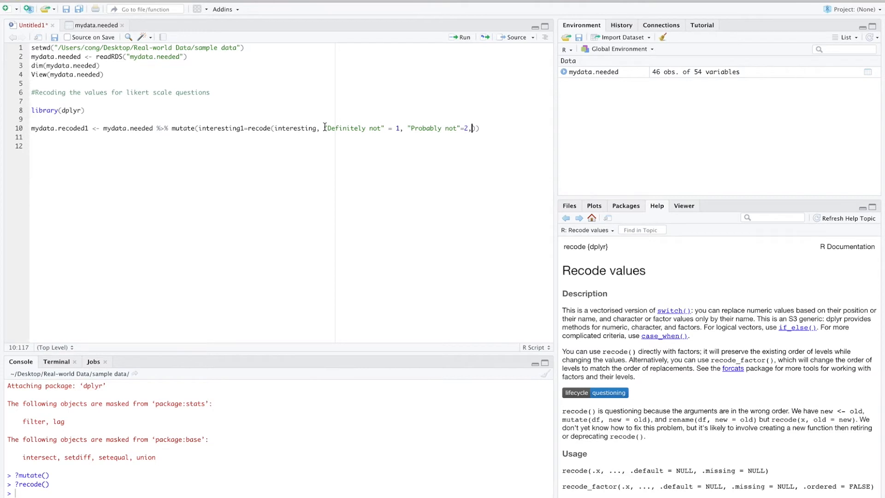
type(", \"Might or might not\"=3,")
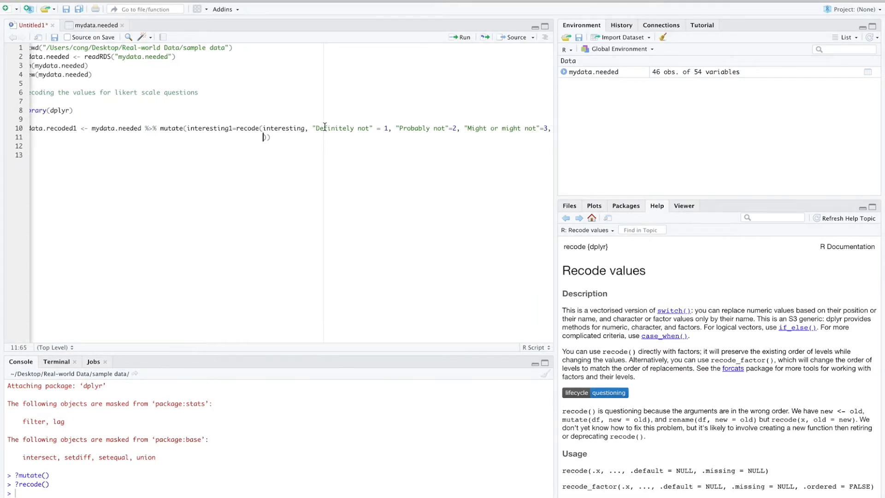
type("Pro")
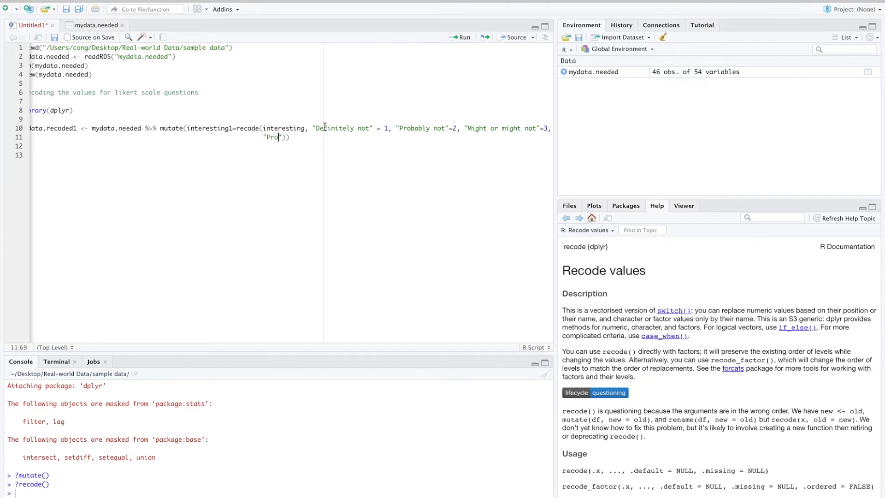
type("bably yes\"=4")
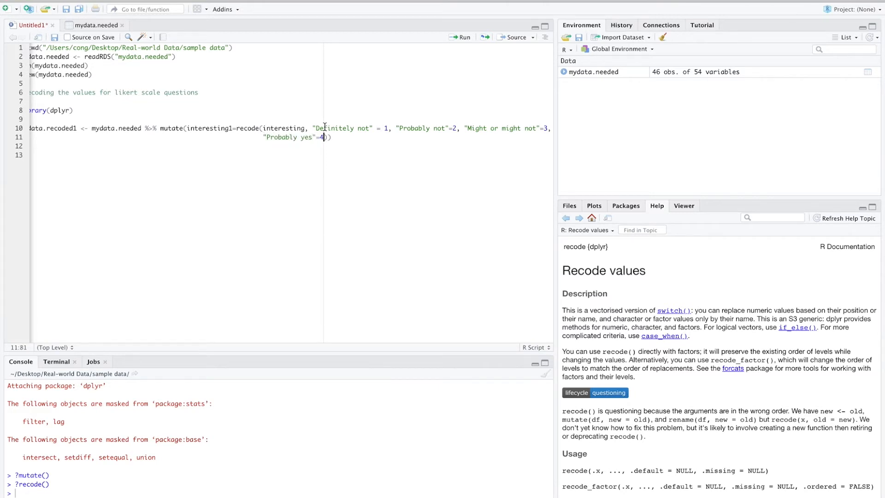
type(",\"Definitely yes\"=5")
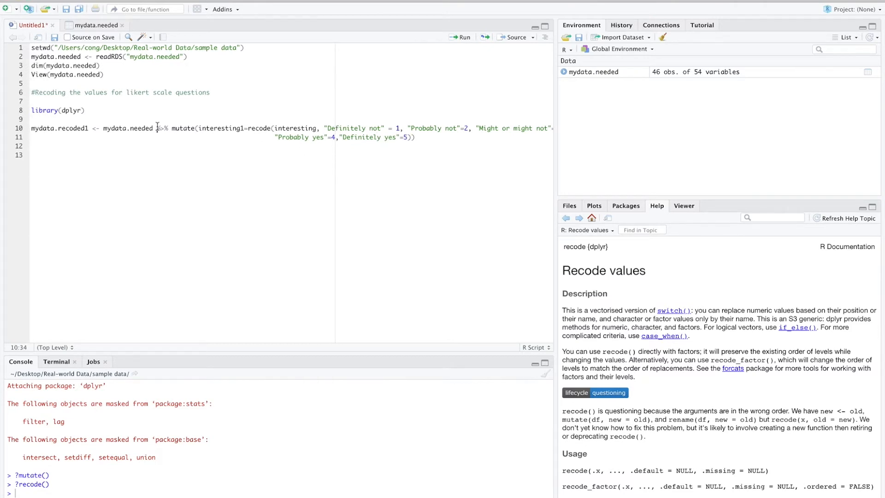
Run the recode creating mydata.recoded1 and open it with View(mydata.recoded1).
left_click(464, 36)
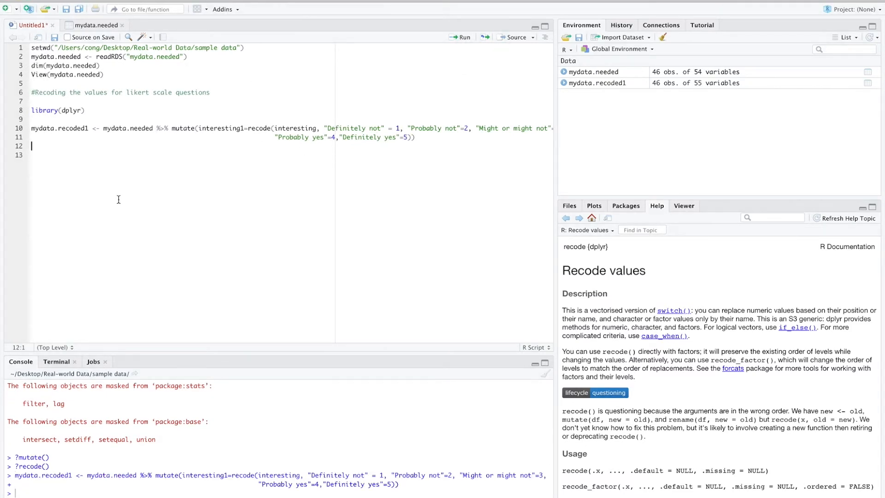
type("View(mydata.recoded")
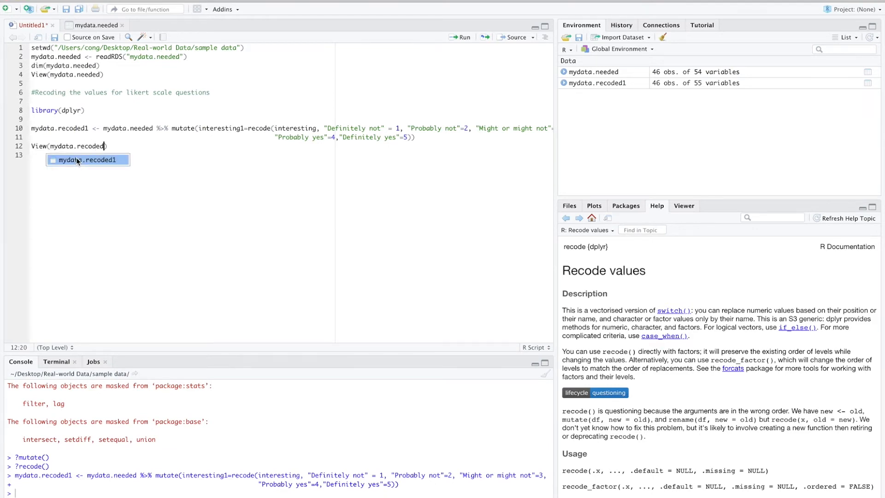
left_click(87, 160)
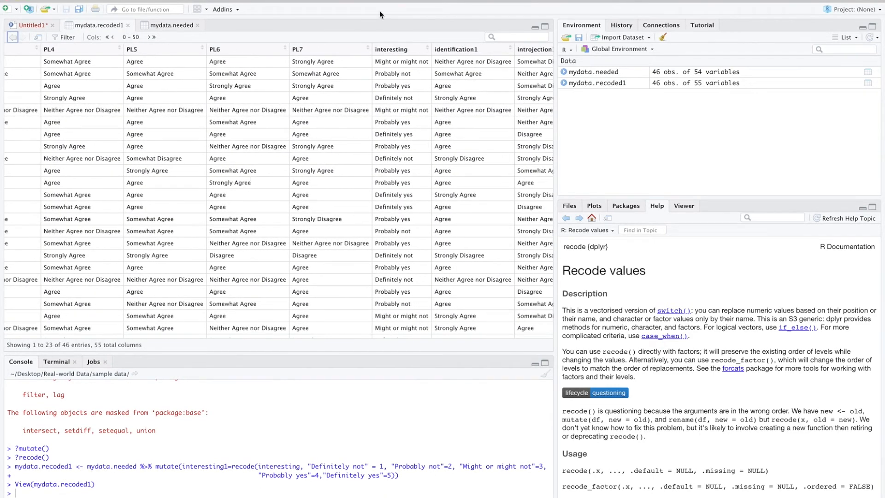
mouse_move(394, 58)
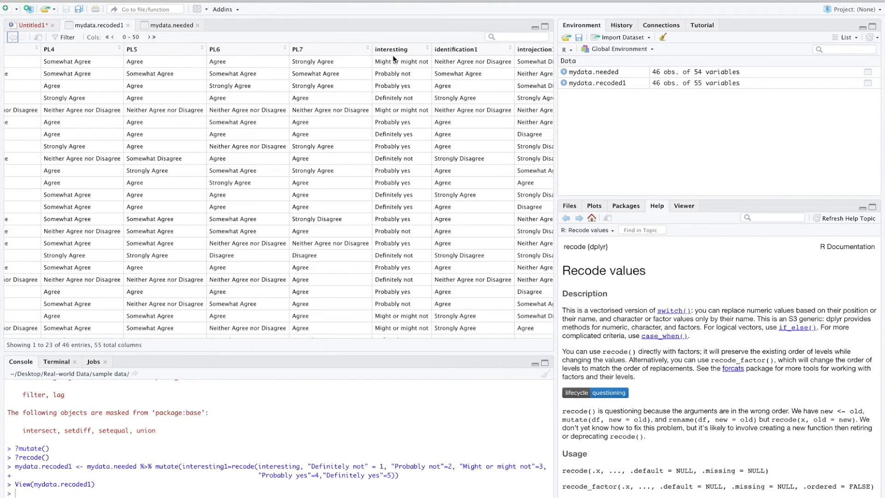
scroll("right", 3)
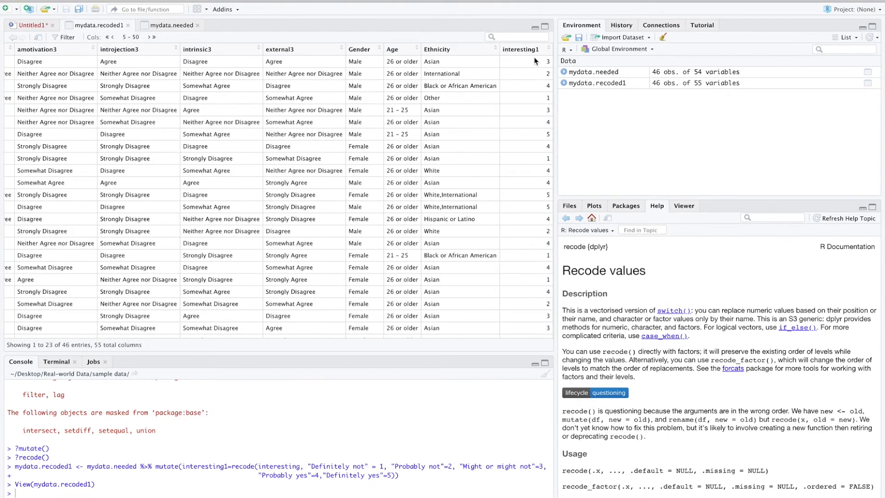
mouse_move(525, 54)
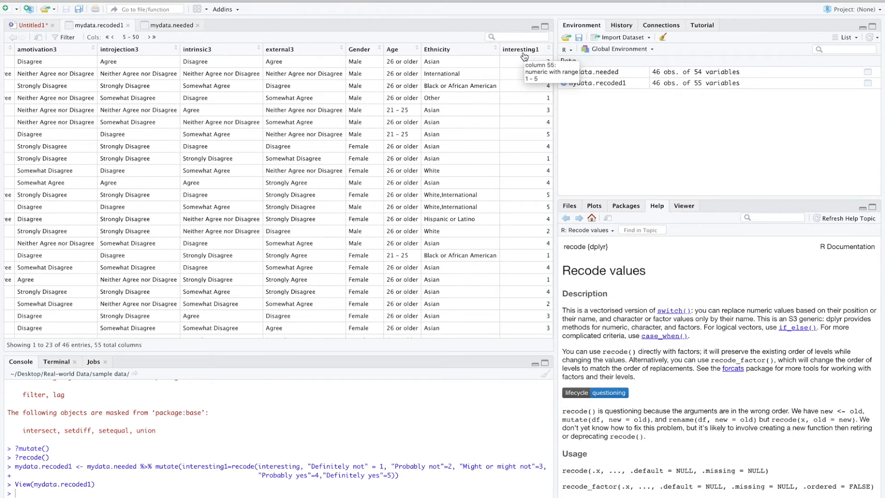
mouse_move(535, 210)
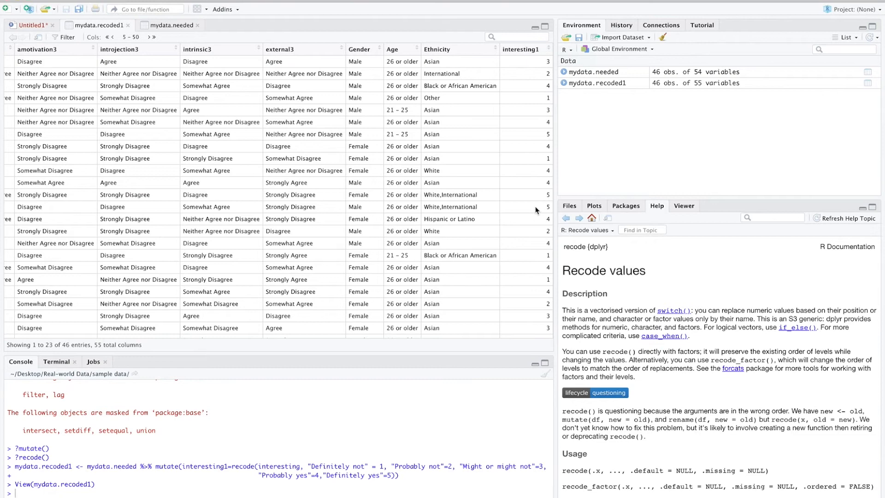
mouse_move(604, 243)
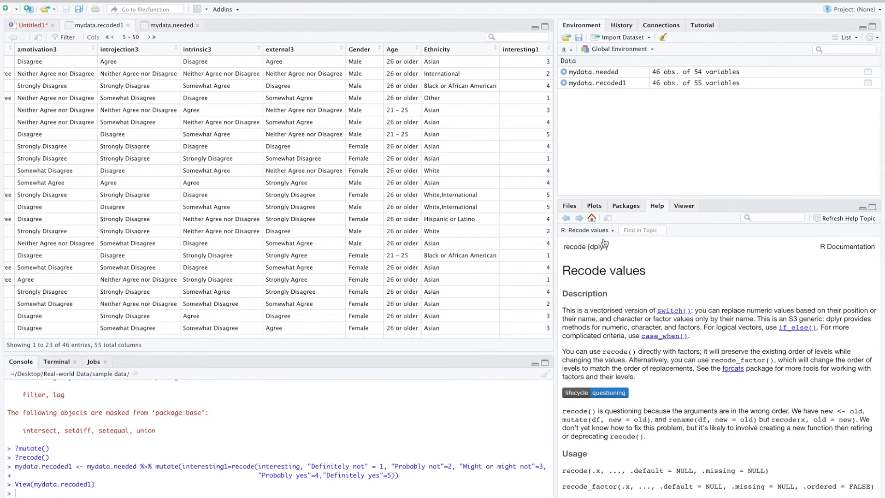
Switch back to the mydata.needed table to inspect the RGO text answers.
left_click(31, 25)
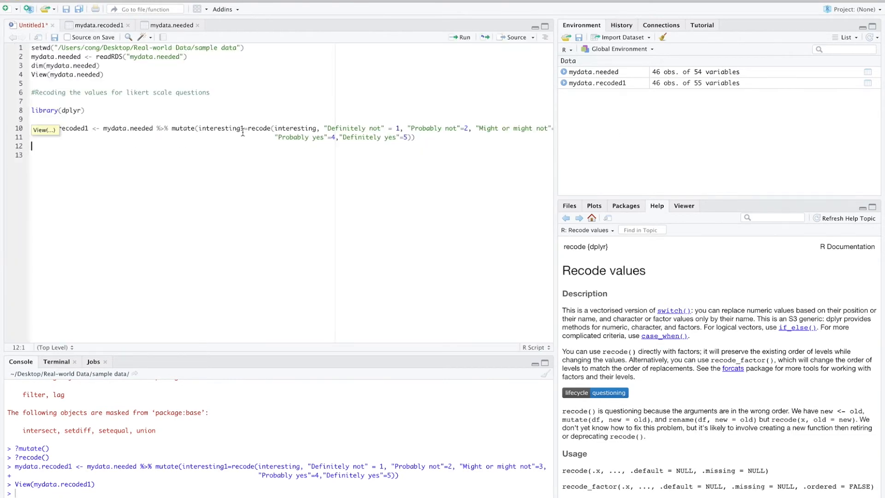
mouse_move(241, 133)
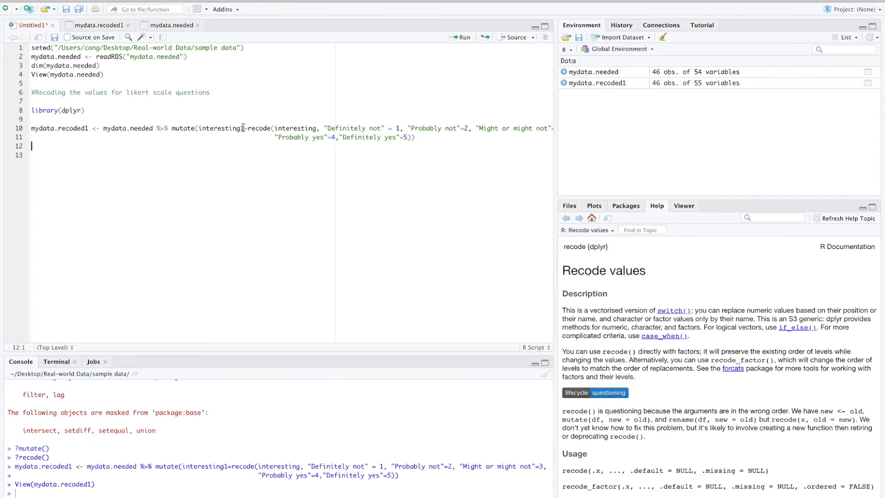
left_click(243, 128)
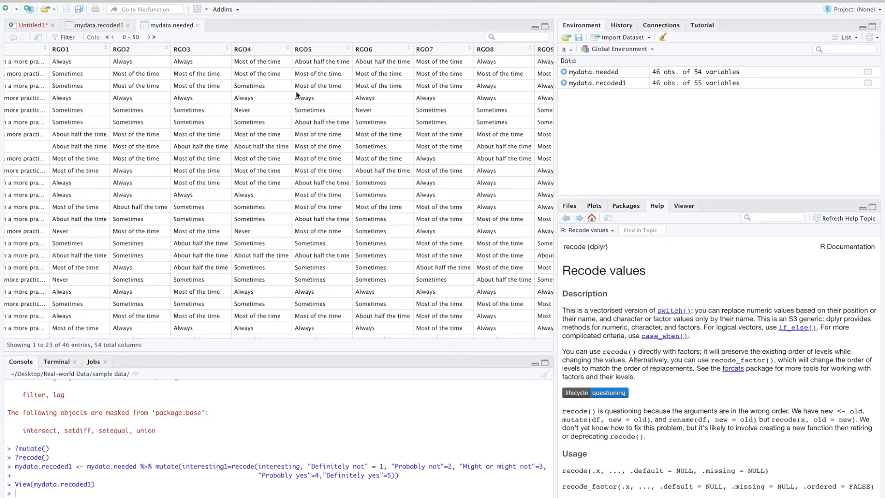
mouse_move(195, 178)
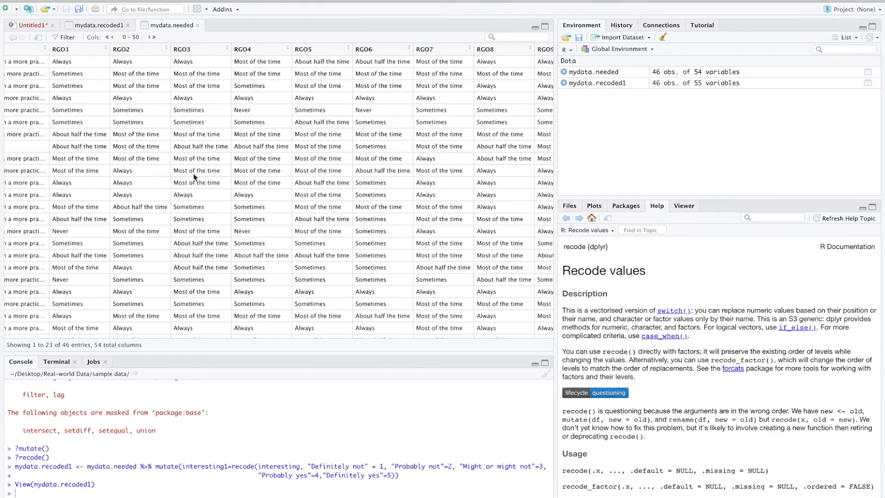
mouse_move(155, 113)
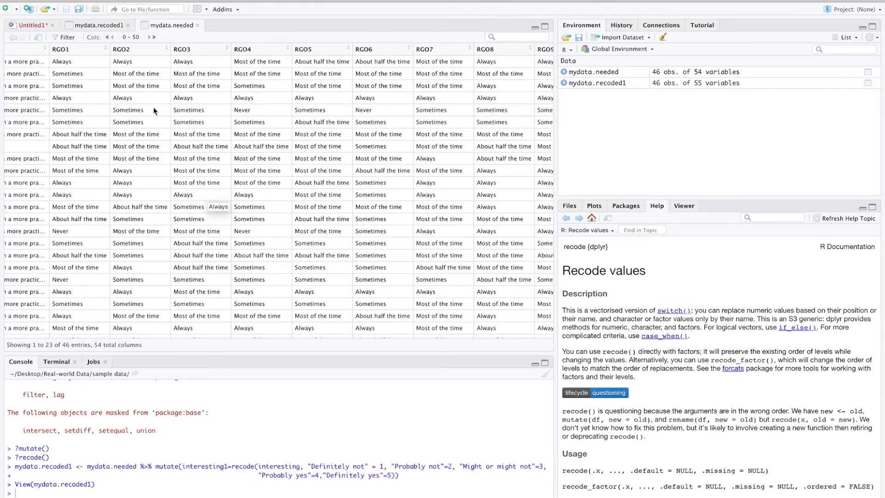
mouse_move(68, 32)
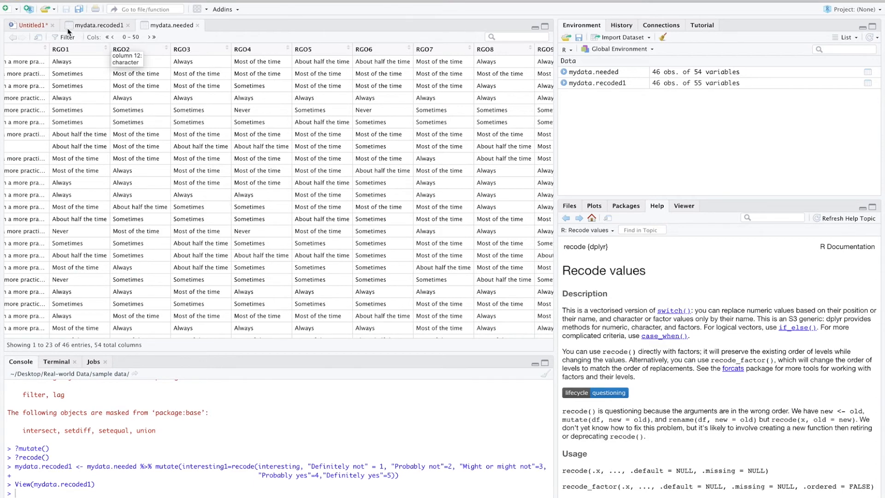
Begin mydata.recoded2 <- mydata.recoded1 %>% mutate_at in the script.
left_click(31, 25)
type("mydata.re")
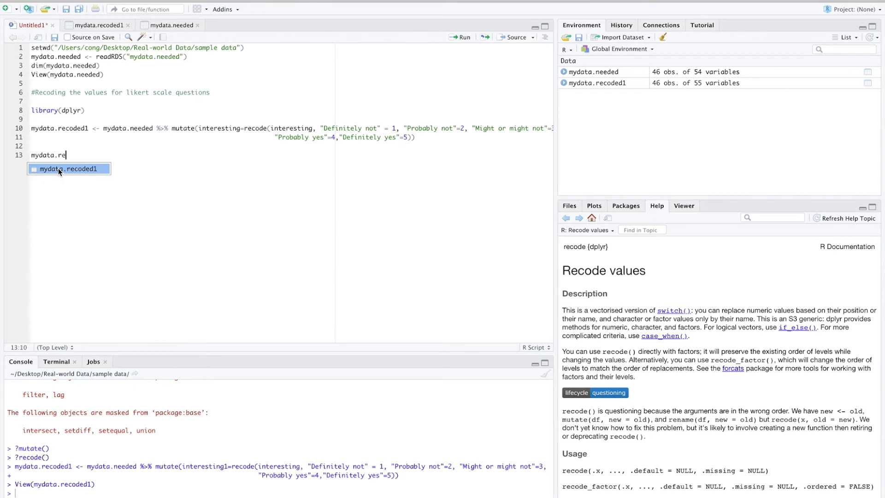
type("coded2")
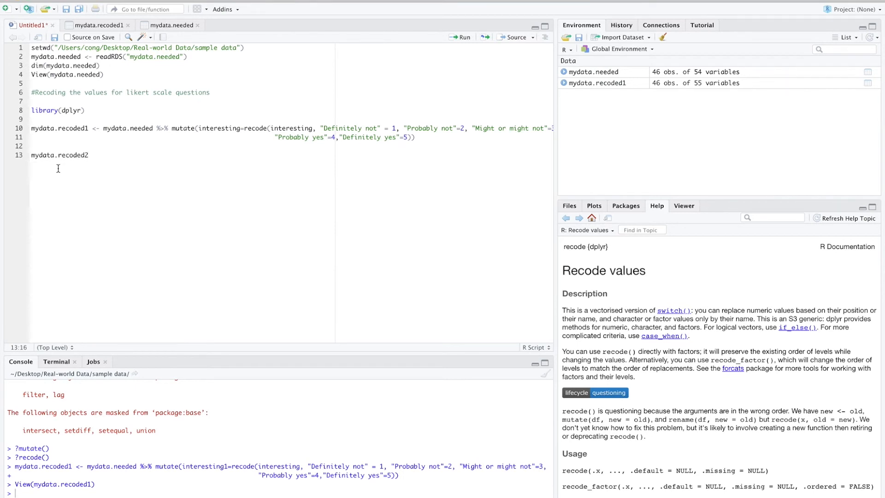
type("<-")
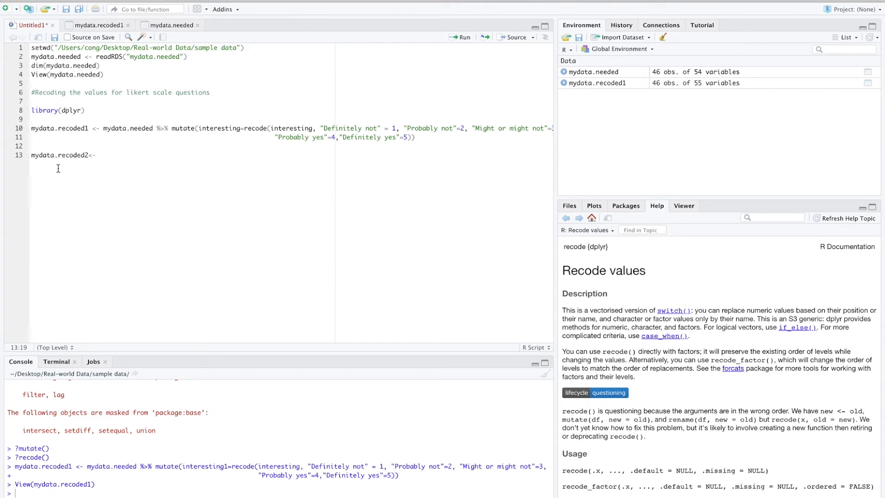
type("mydd")
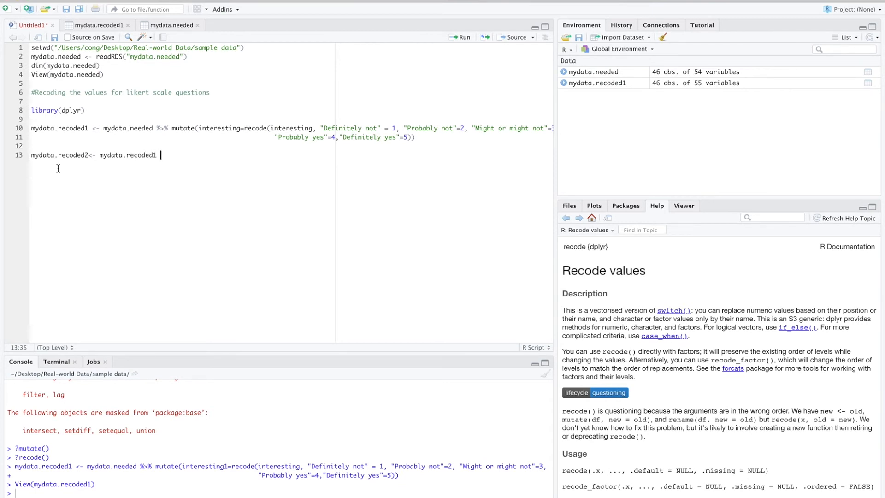
type("%>%")
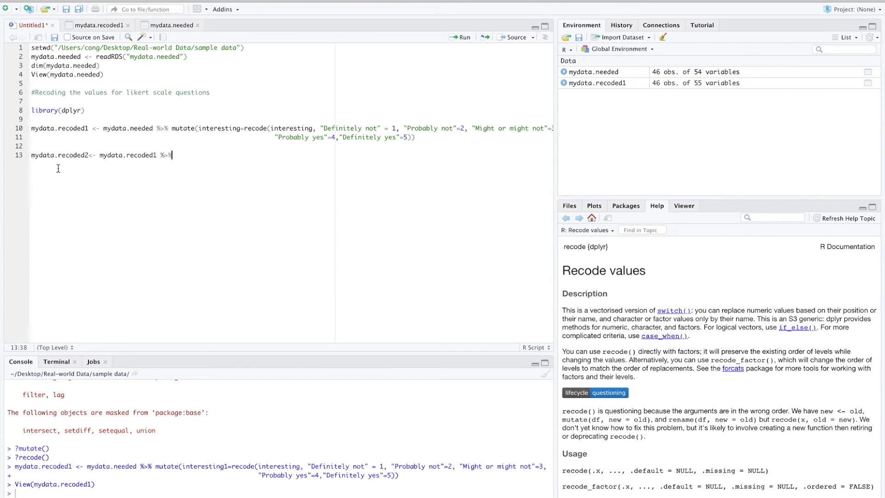
type("mutate")
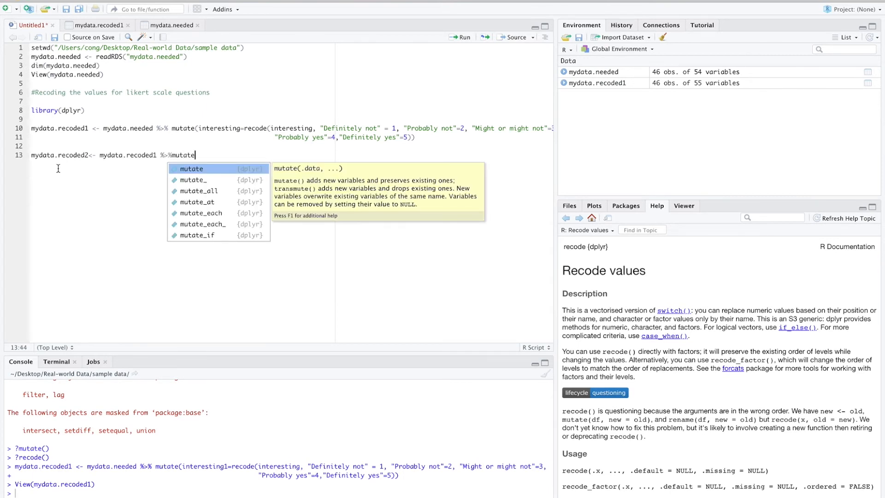
type("_at(")
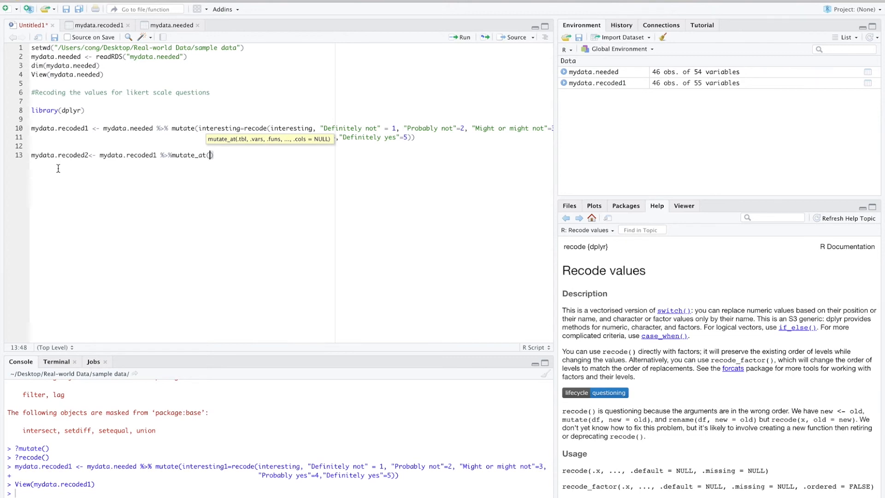
List RGO1 through RGO15 as the mutate_at columns.
type("C")
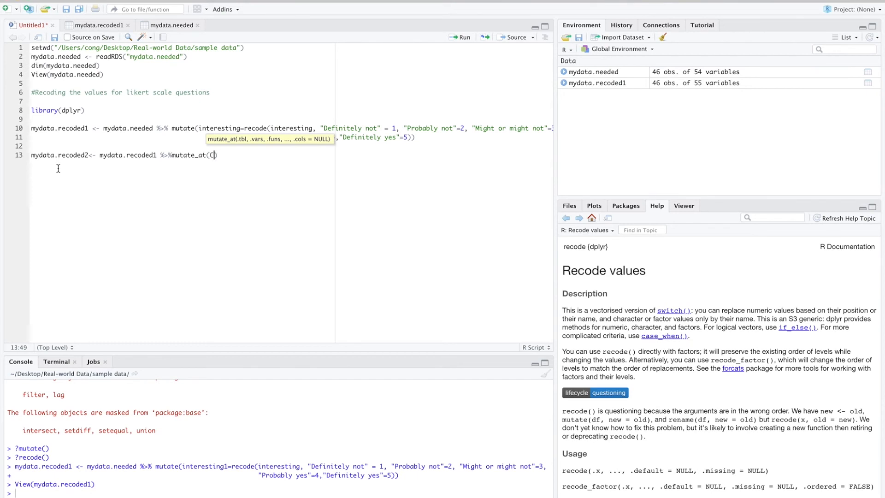
type("c(")
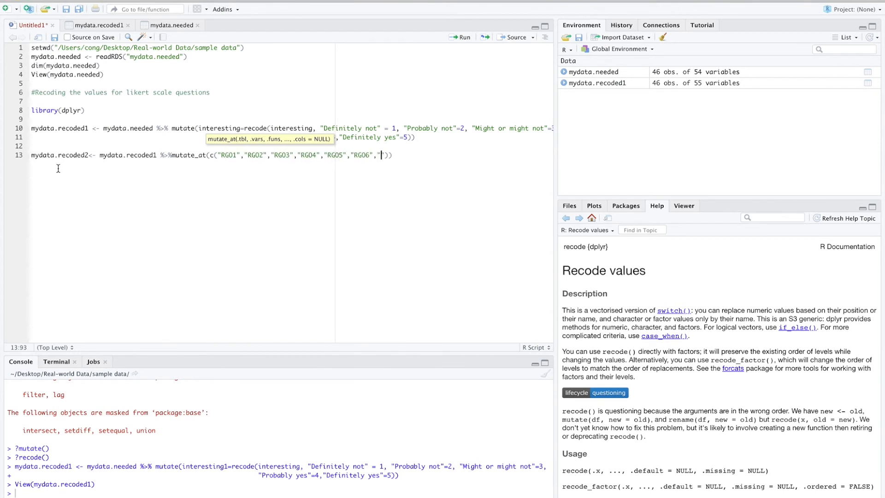
type("\"RG07\",\"RG08\",\"RG09\",\"RG10\",\"RG011\",\"RG012\",")
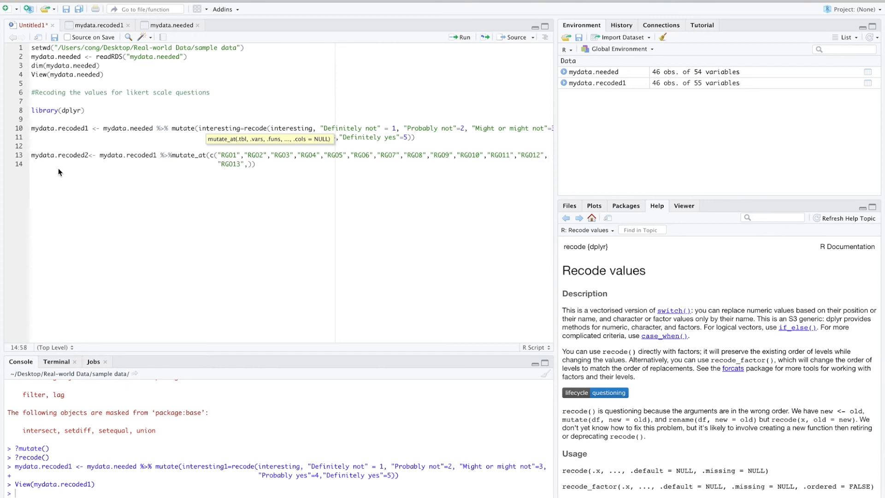
type("\"RG014\",\"RG015\"")
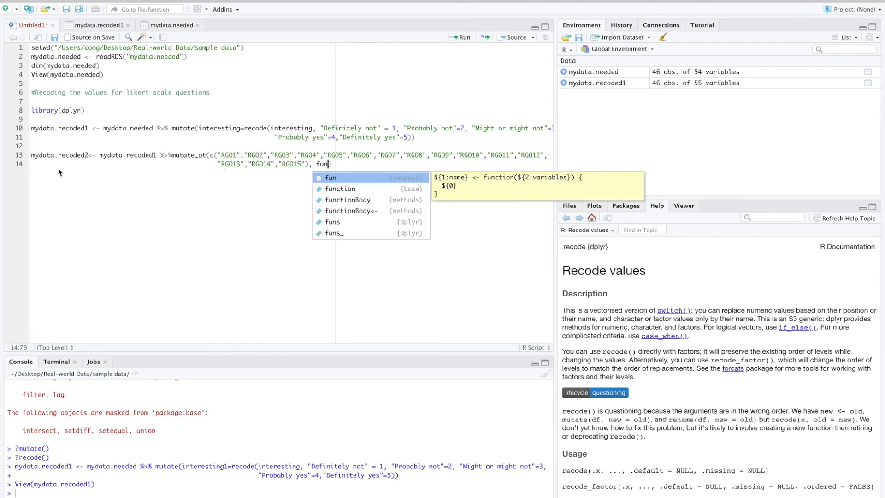
Recode Never, Sometimes, About half the time, Most of the time, Always to 1–5 via funs(recode).
type("s(recode(.,")
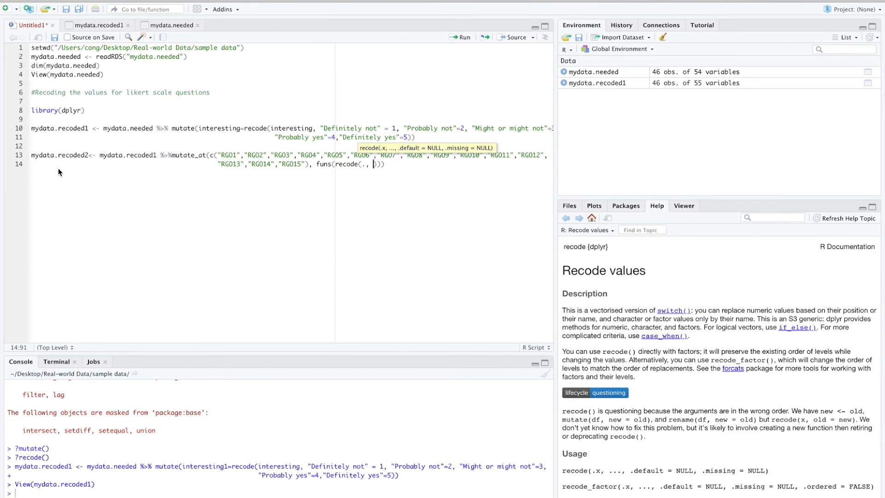
type("\"Never\" =1,")
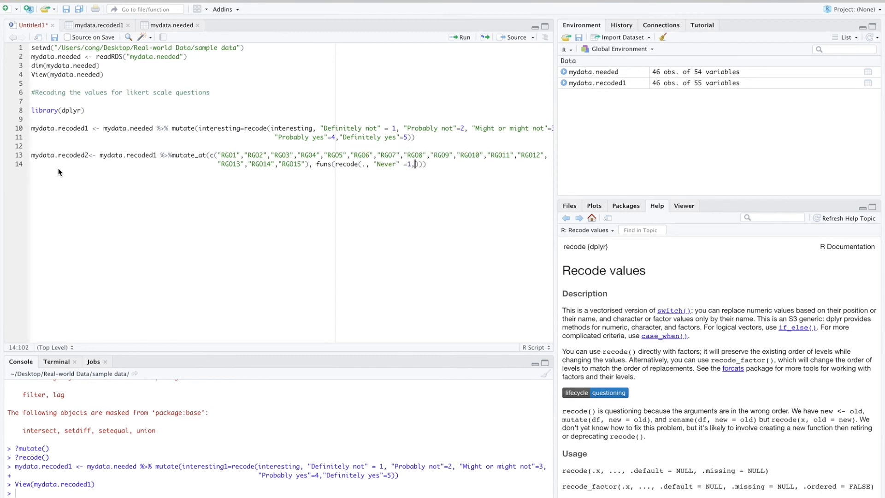
type("\"Sometimes\"=2,\"Aabo")
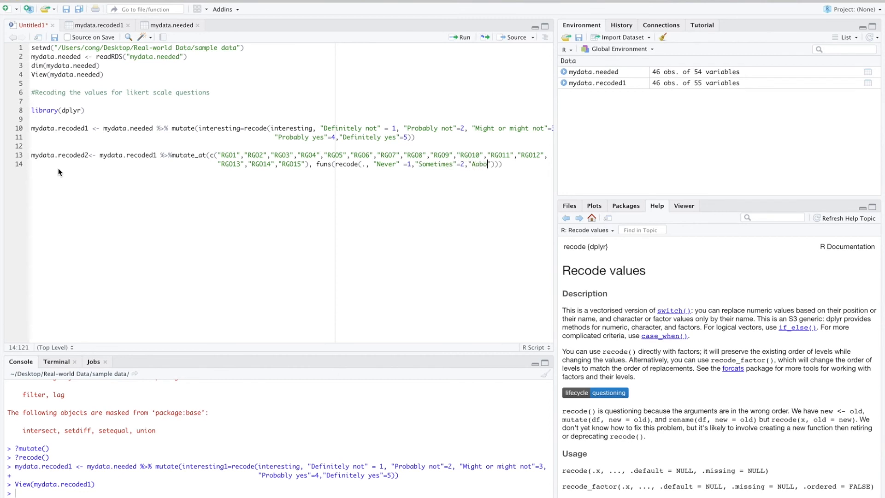
type("About half the time")
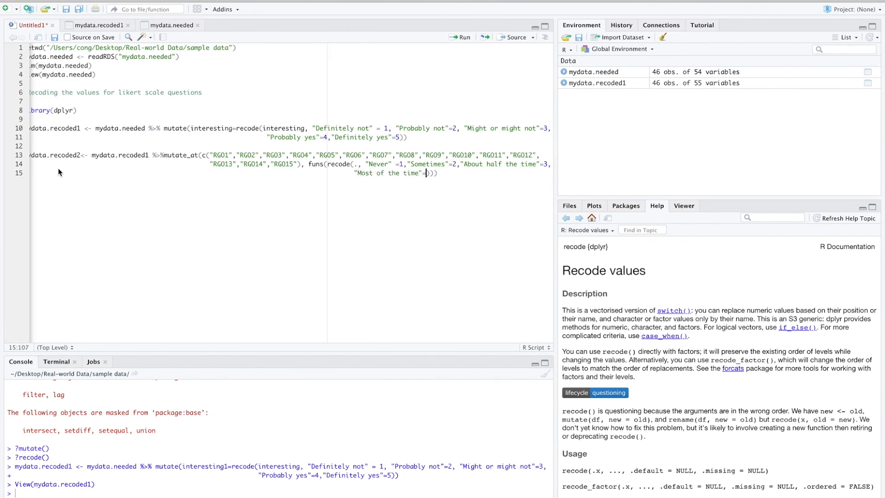
type(",\"Always\"=5")
type("mydata.recoded3<- mydata.recoded2 %>% mutate")
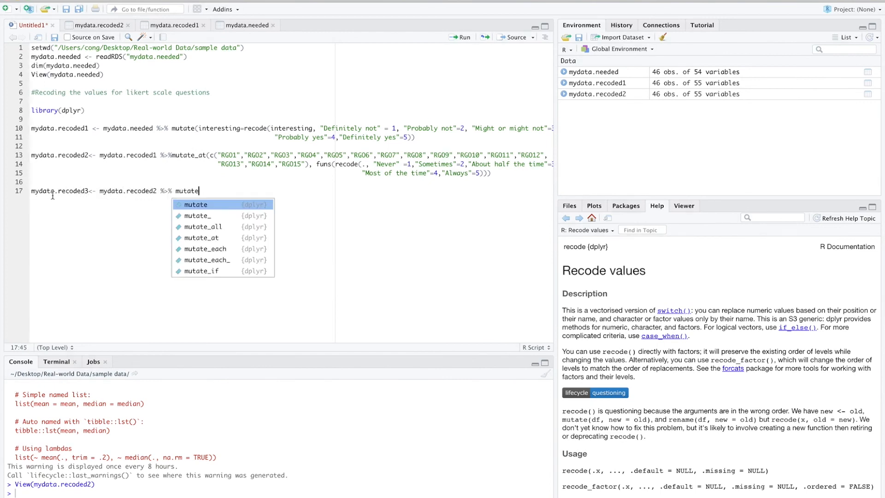
Run mutate_at recoding agree-scale columns to 1–7, then type View(mydata.recoded3).
left_click(202, 237)
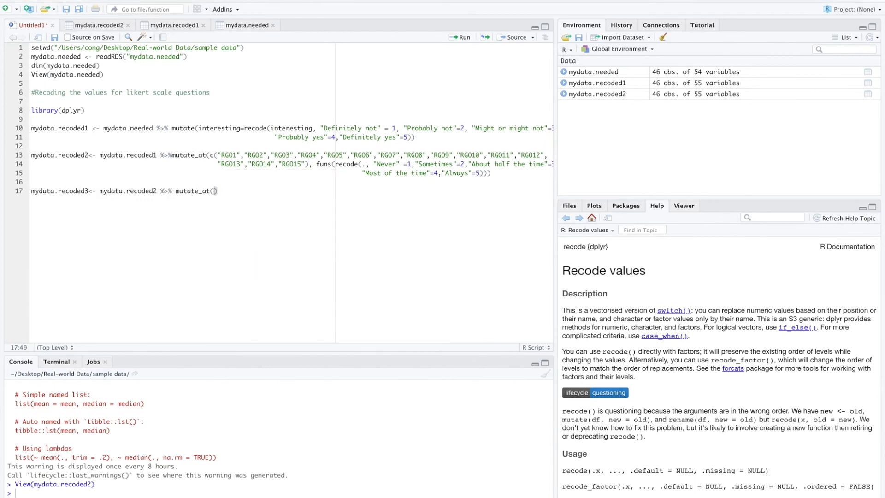
mouse_move(241, 252)
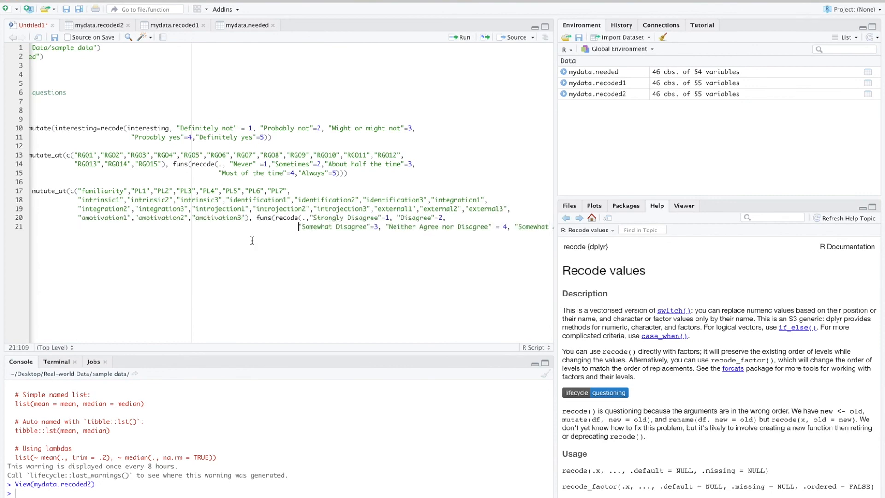
left_click(460, 37)
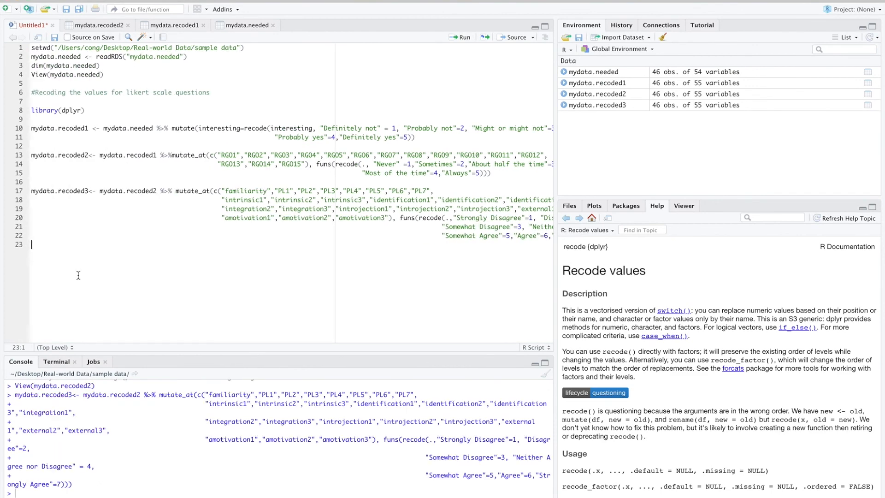
type("View(m")
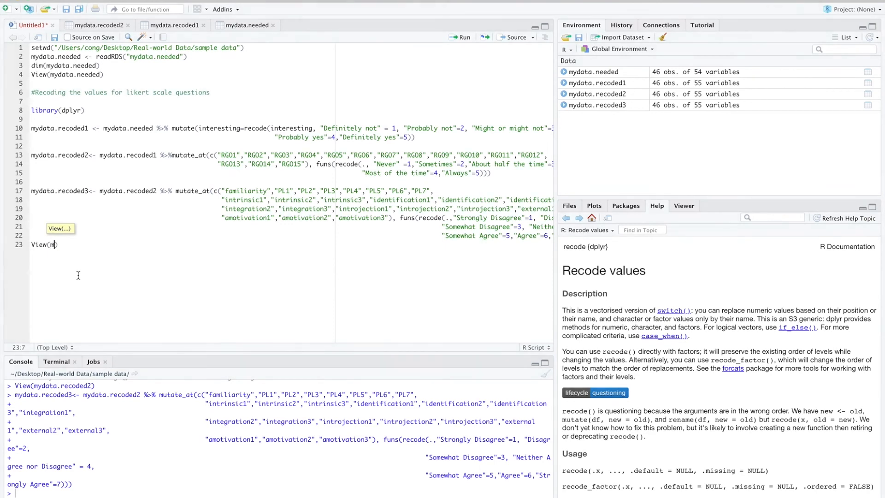
type("ydata.recoded3")
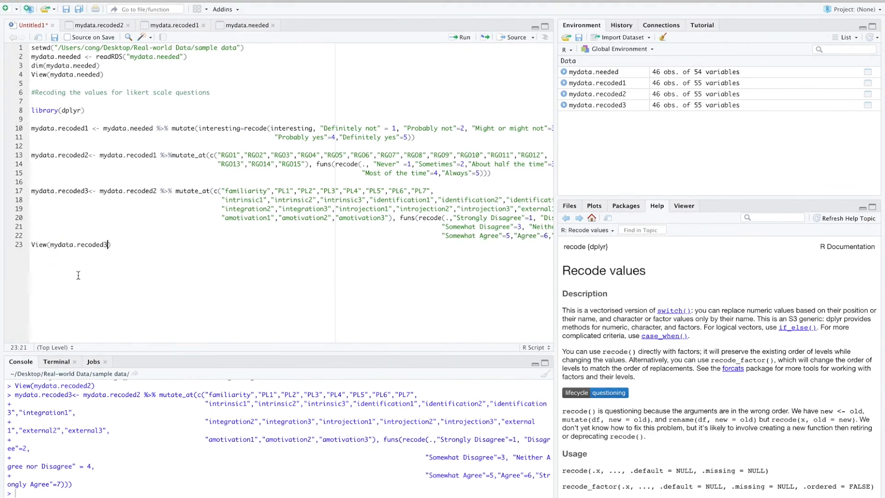
Run View(mydata.recoded3) and scroll right to check the numeric PL, intrinsic and amotivation columns.
left_click(462, 37)
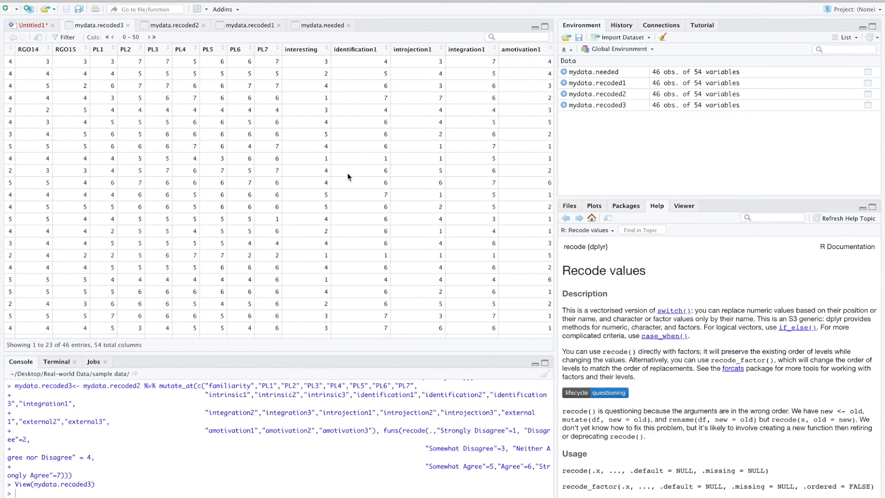
scroll("right", 3)
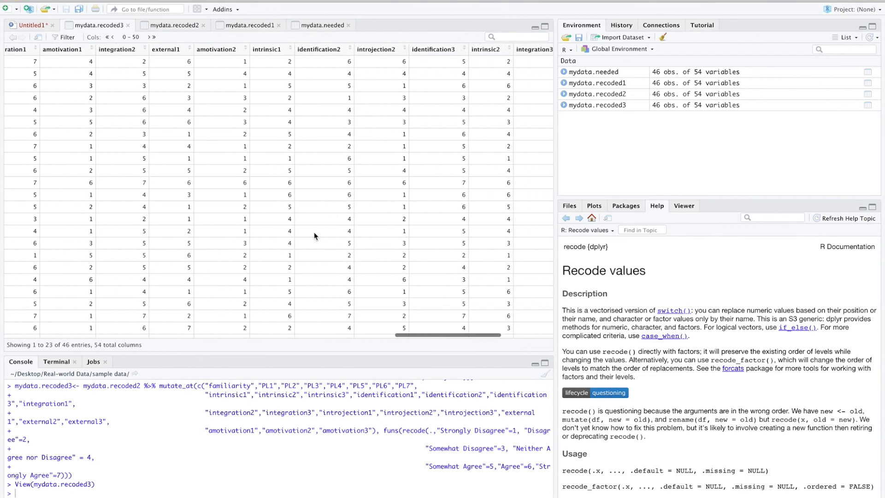